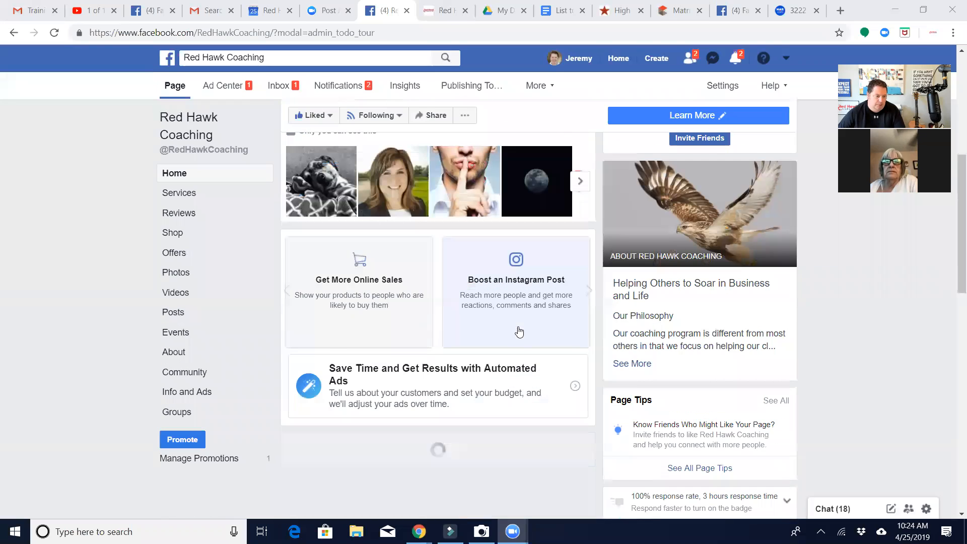
- Find the shared video post unboostable, dismiss the notice, and show its share options
scroll(down, 3)
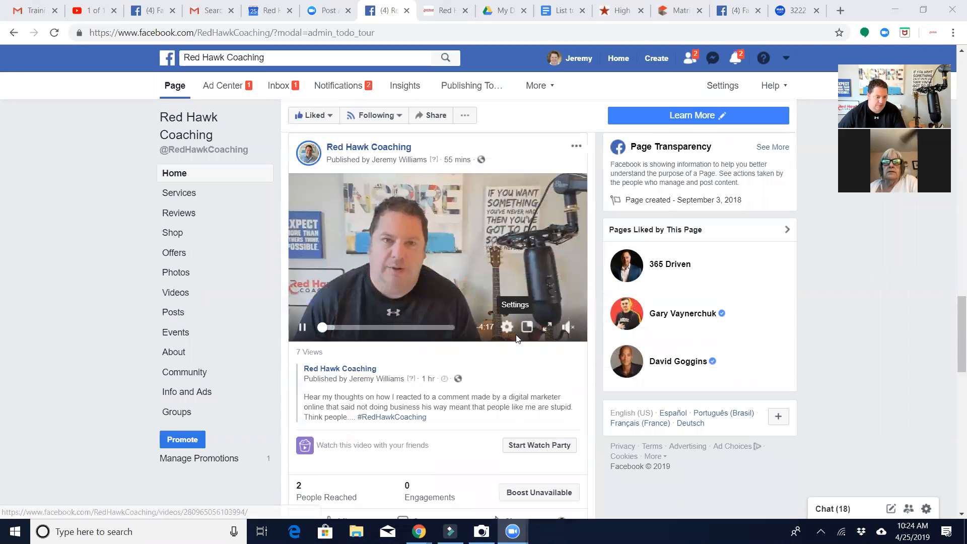
scroll(down, 3)
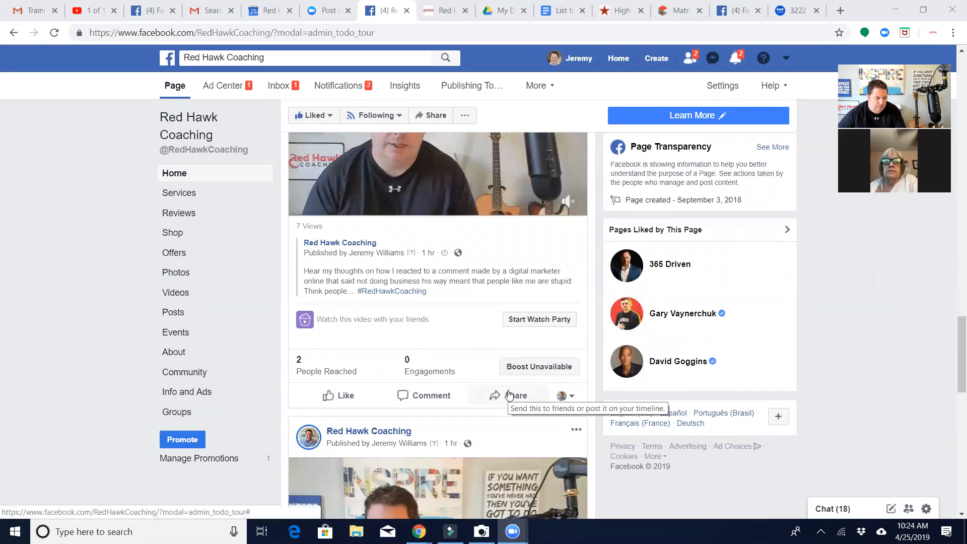
click(538, 366)
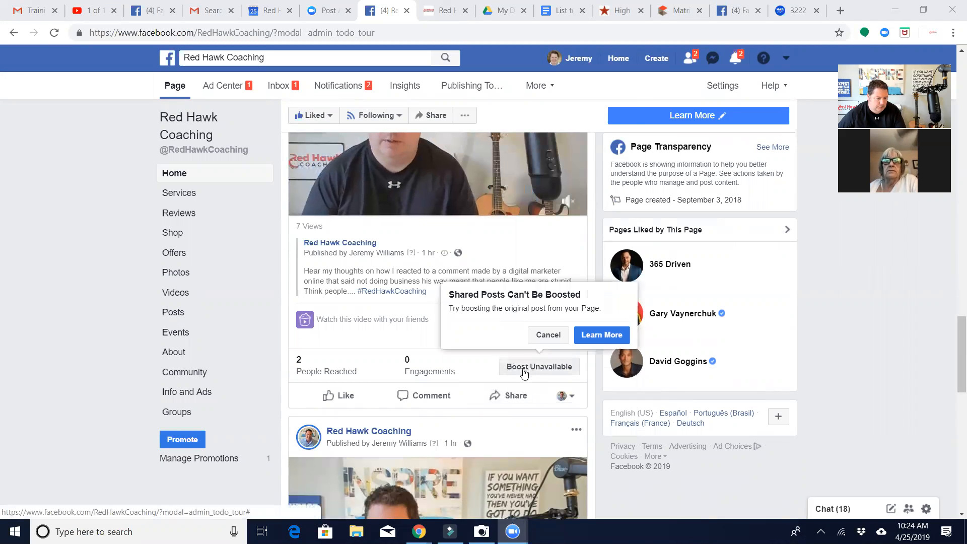
click(547, 334)
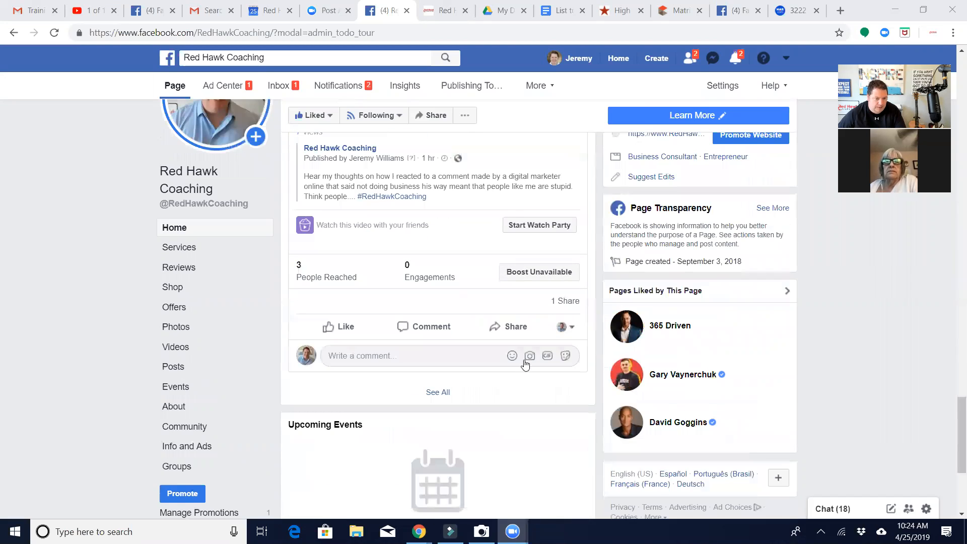
click(538, 272)
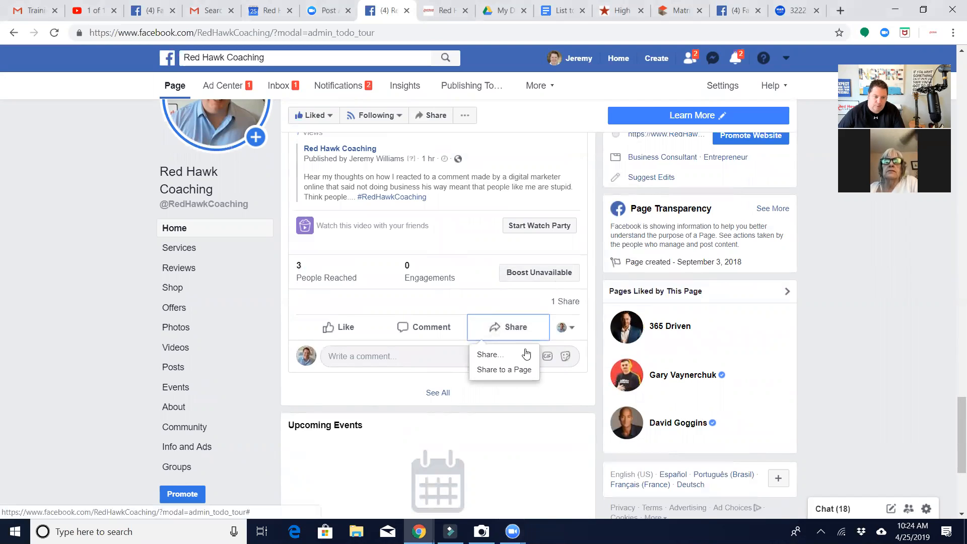
click(490, 354)
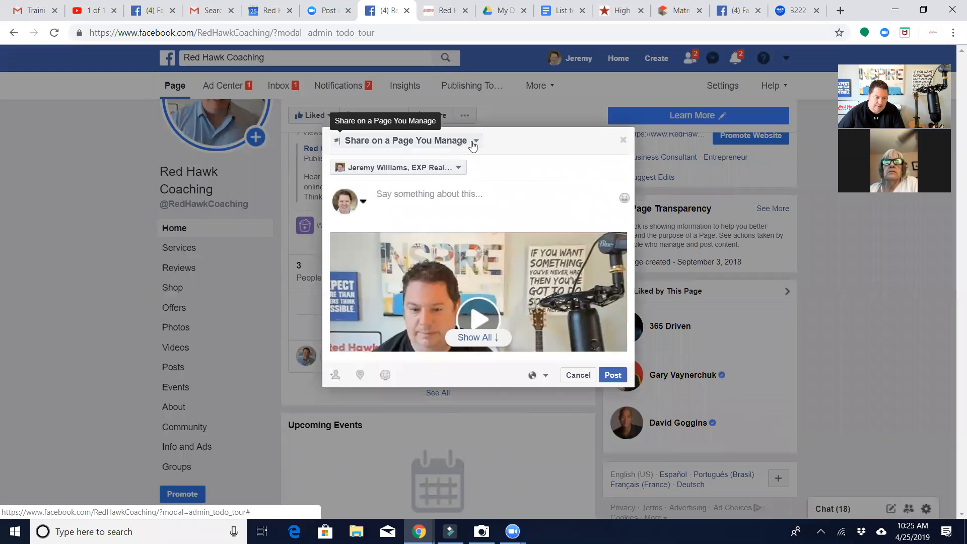
click(474, 144)
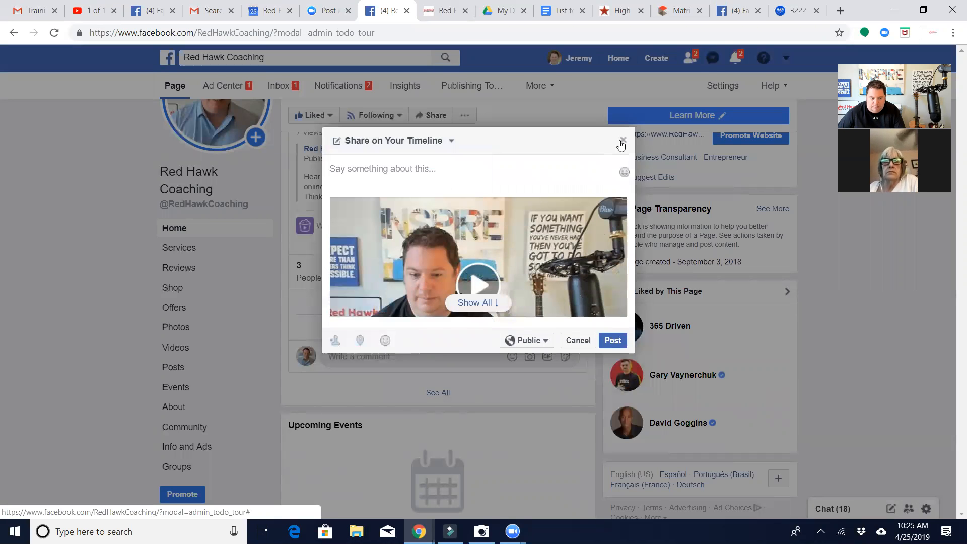
click(622, 142)
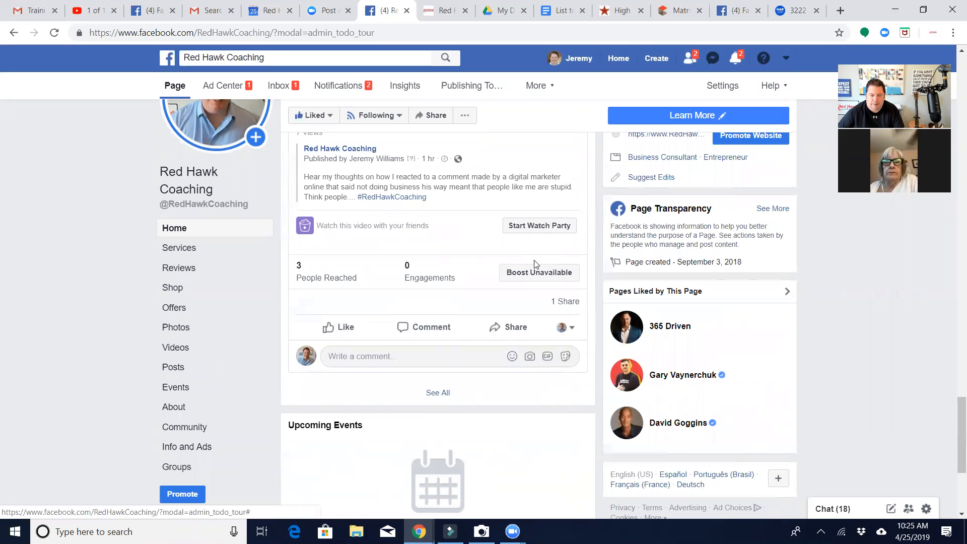
mouse_move(529, 276)
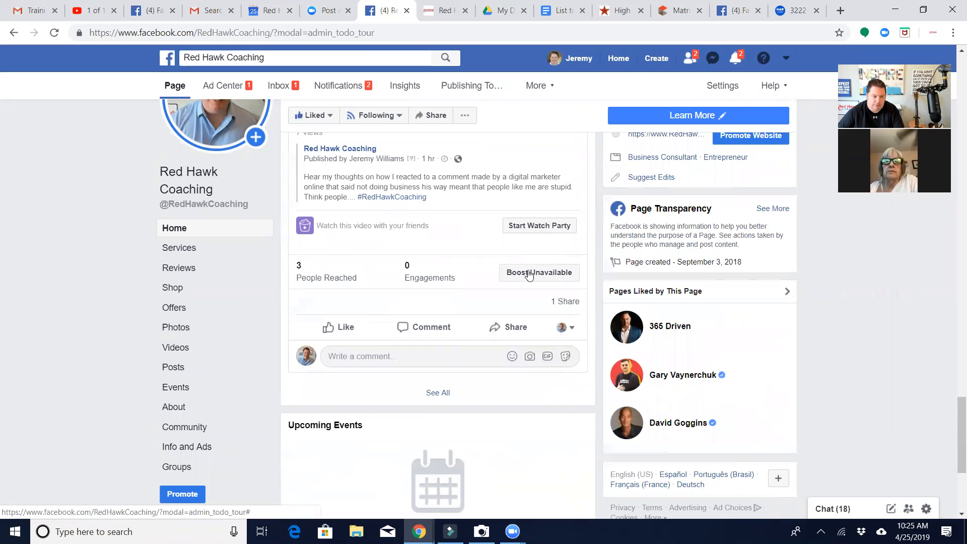
- Scroll the page feed down to the original Red Hawk Coaching video post with Boost Post
scroll(down, 3)
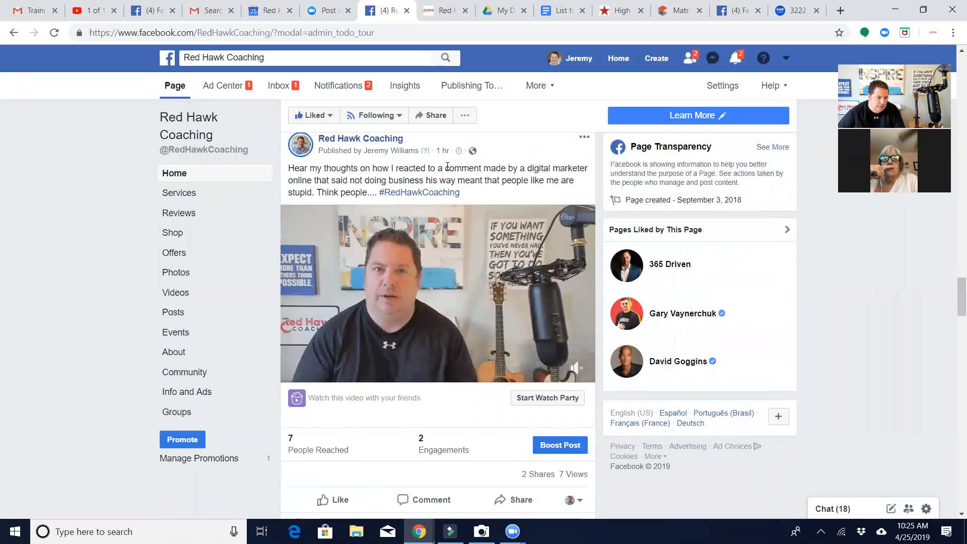
mouse_move(479, 213)
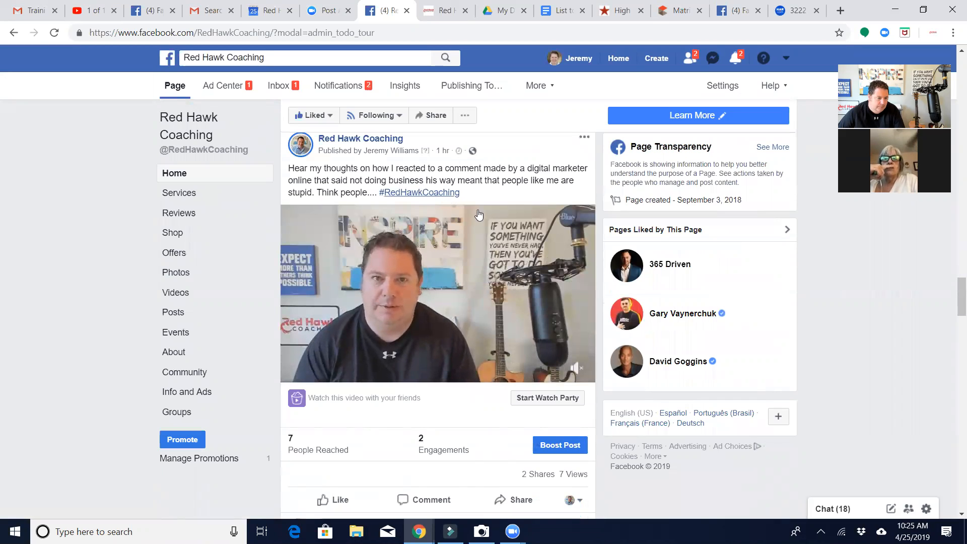
scroll(down, 3)
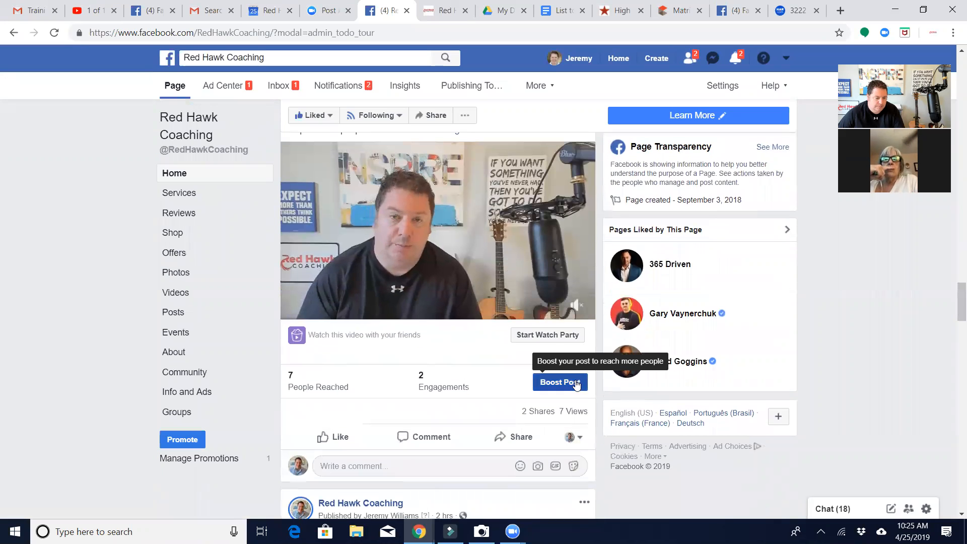
- Start boosting the original video with a Send Message post button, dismissing the results tip
click(559, 382)
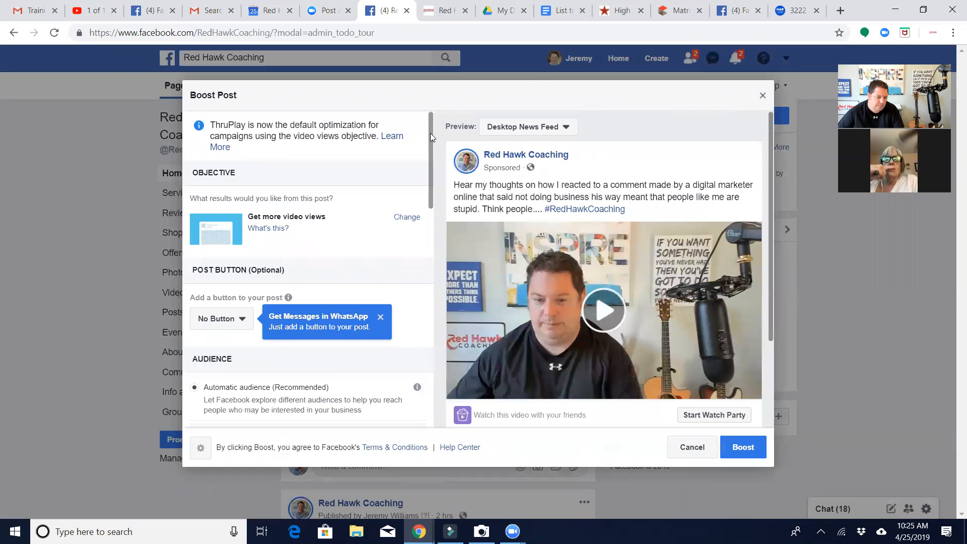
scroll(down, 3)
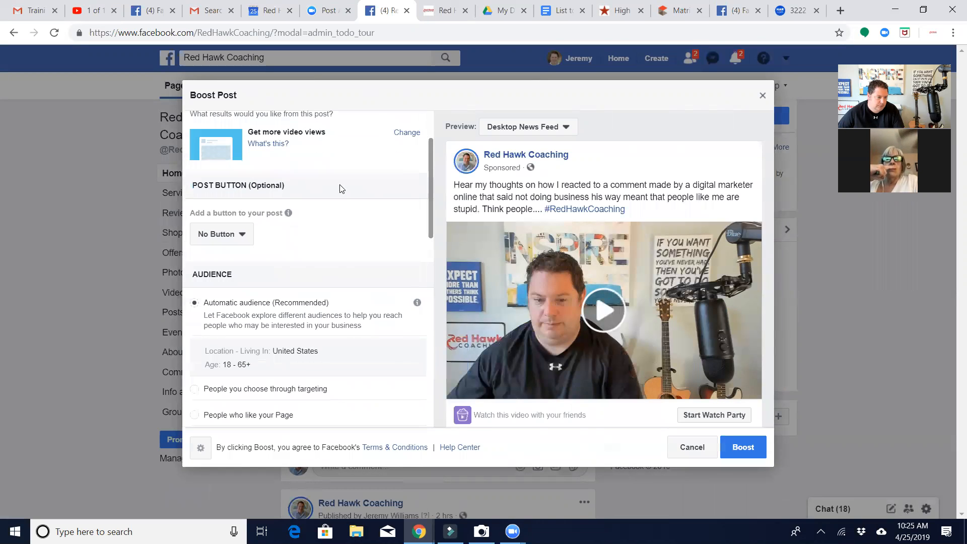
click(221, 233)
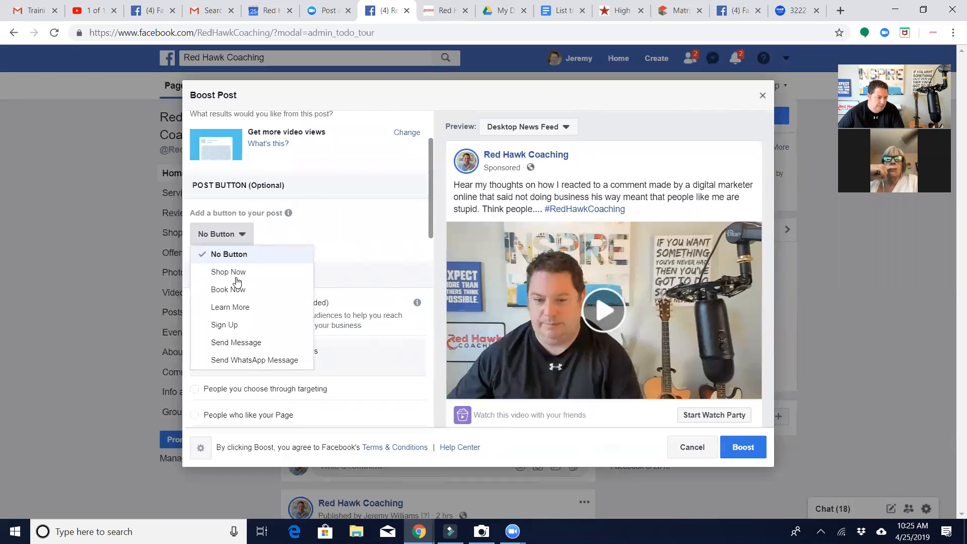
click(235, 343)
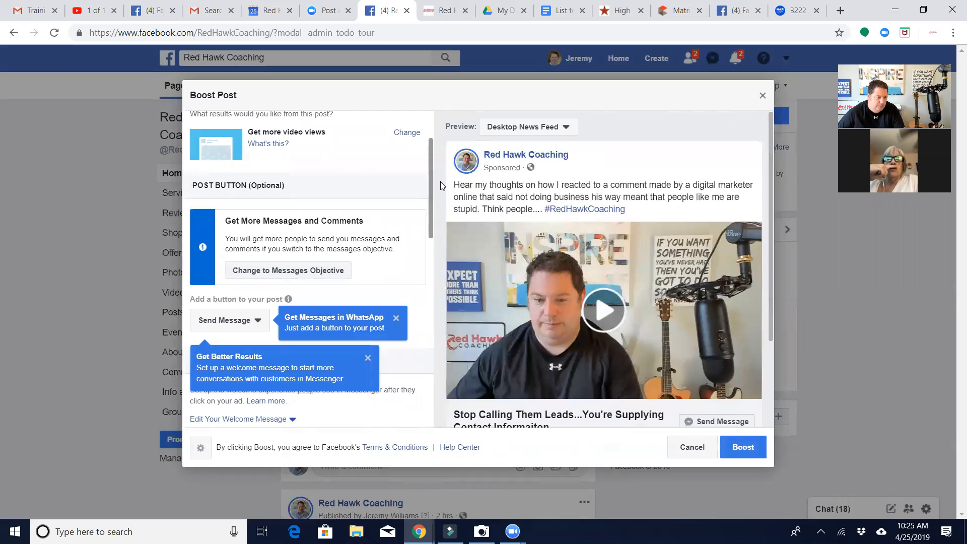
scroll(down, 3)
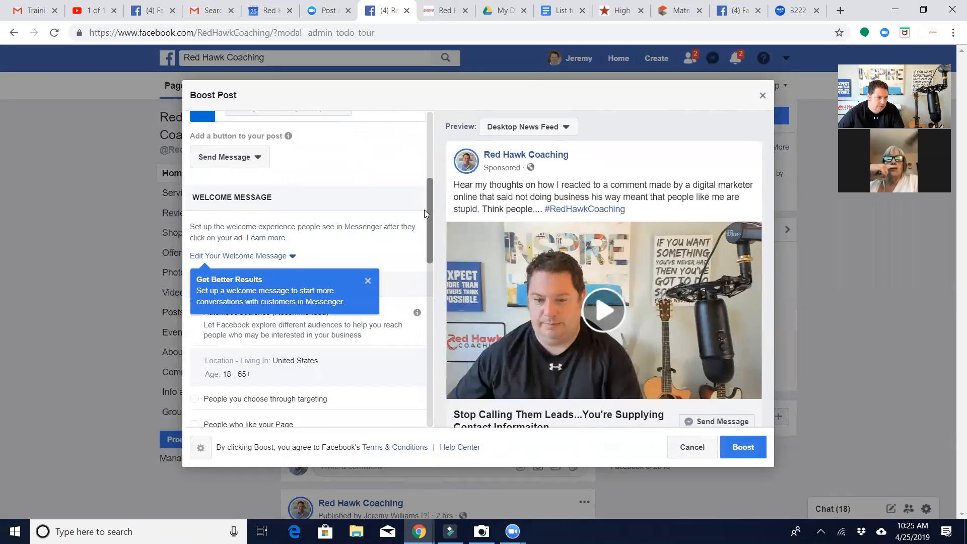
scroll(down, 3)
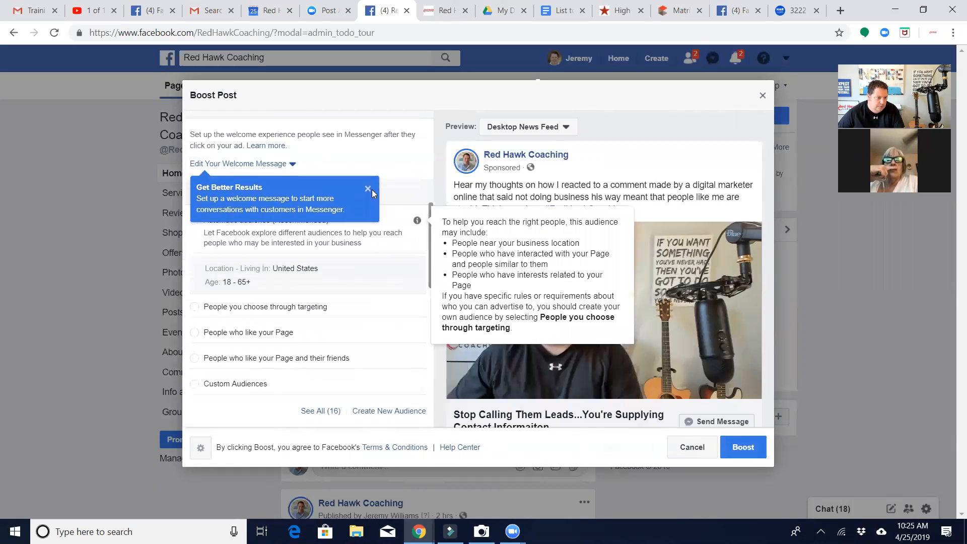
click(368, 188)
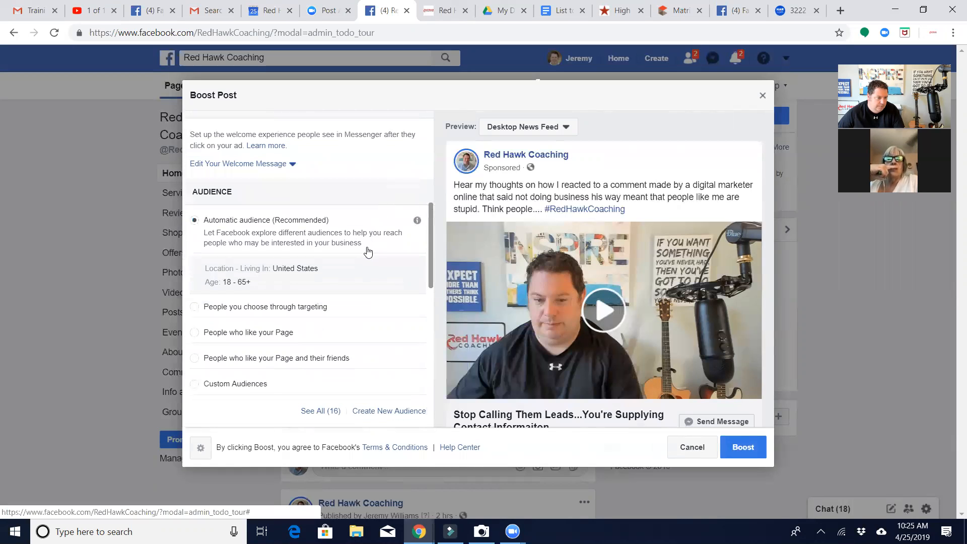
scroll(down, 3)
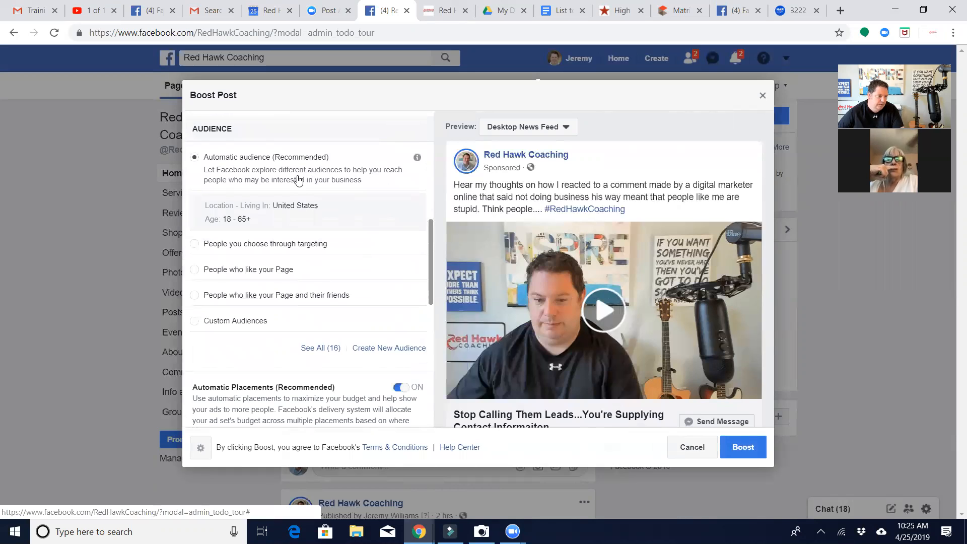
mouse_move(240, 308)
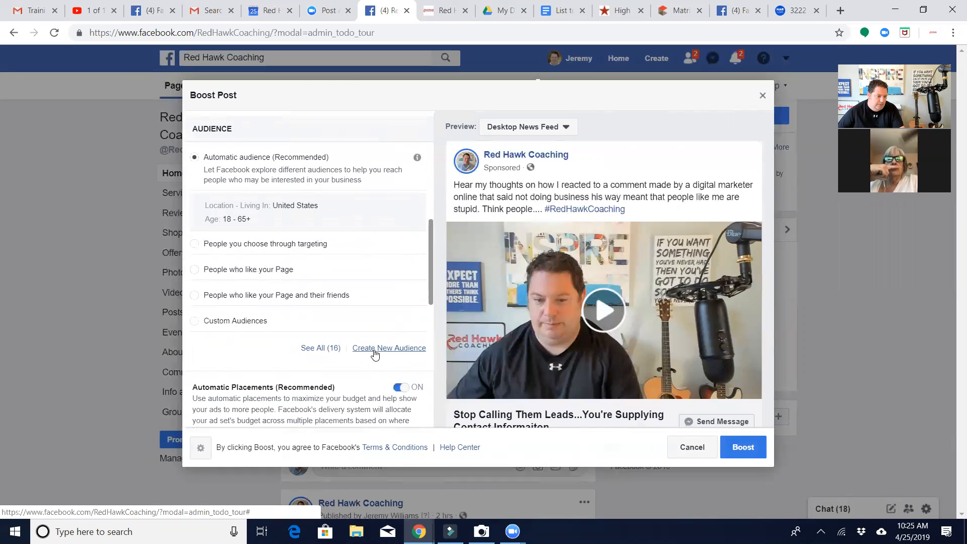
- Name the new audience 'Trauthwein Example' in the Create Audience dialog
click(388, 348)
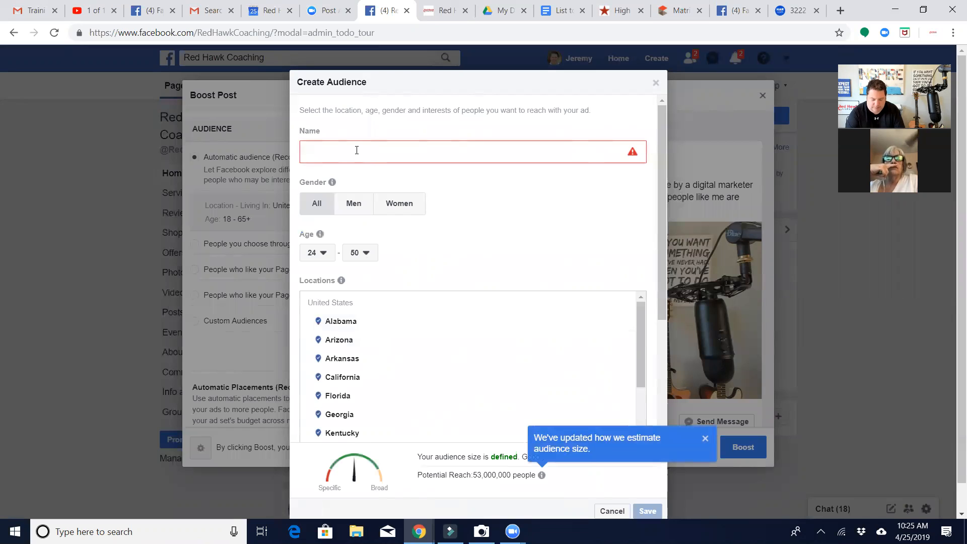
text(Traut)
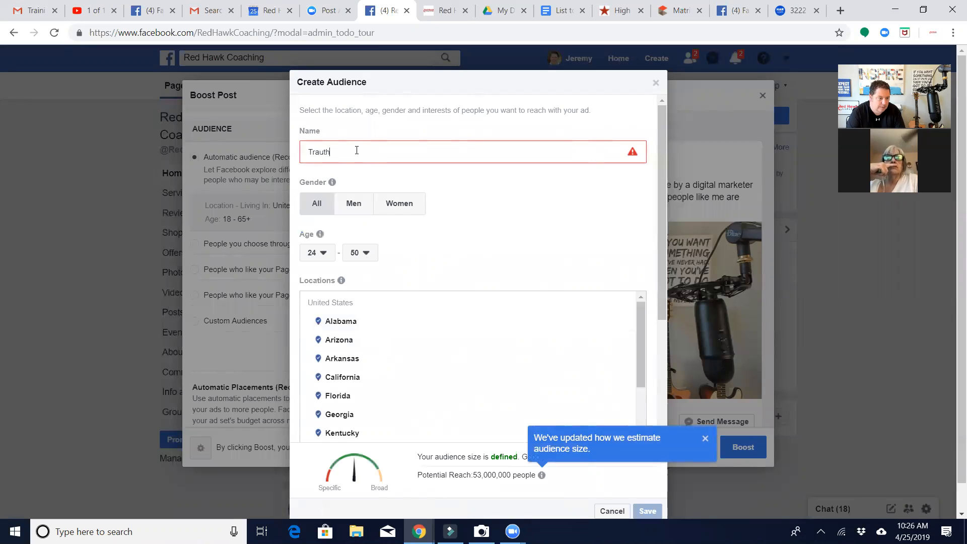
text(hwein Ex)
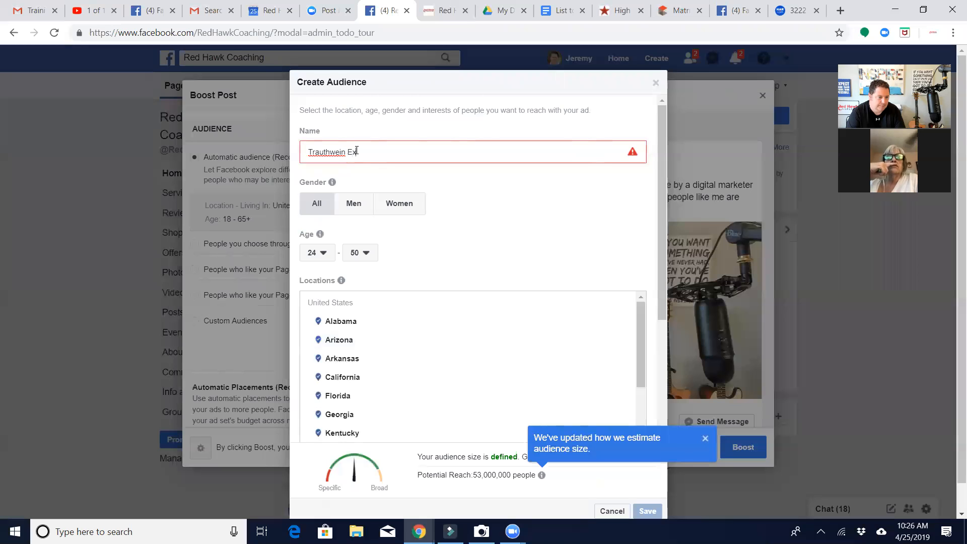
text(ample)
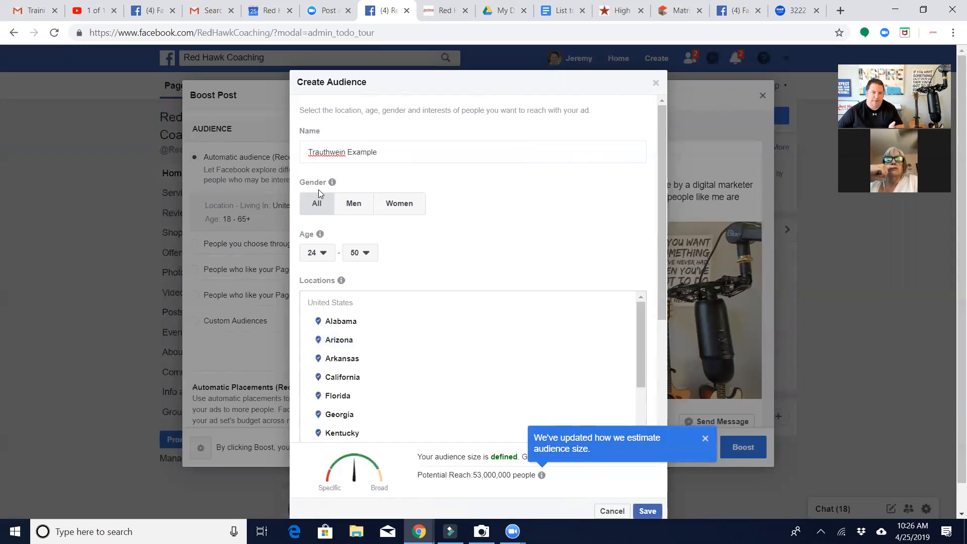
mouse_move(303, 216)
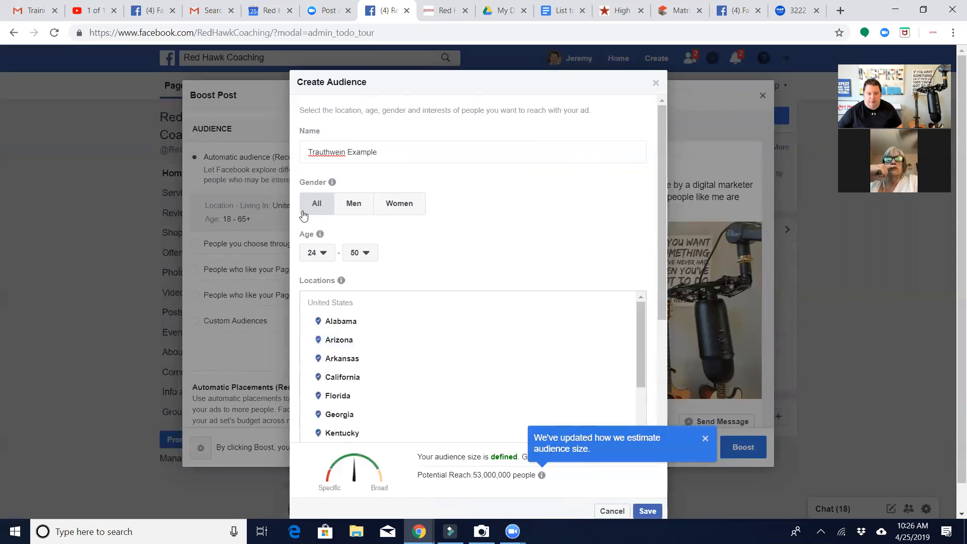
mouse_move(472, 200)
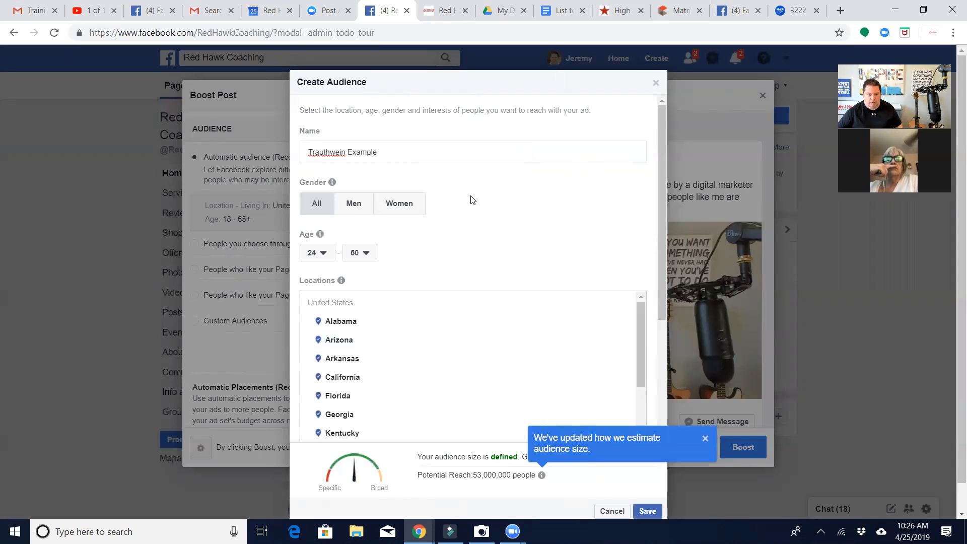
mouse_move(421, 270)
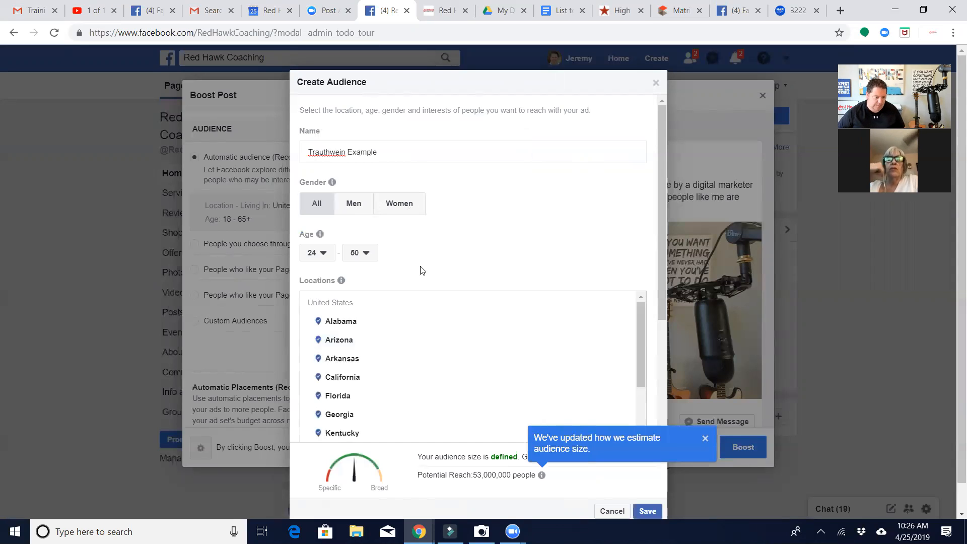
mouse_move(331, 263)
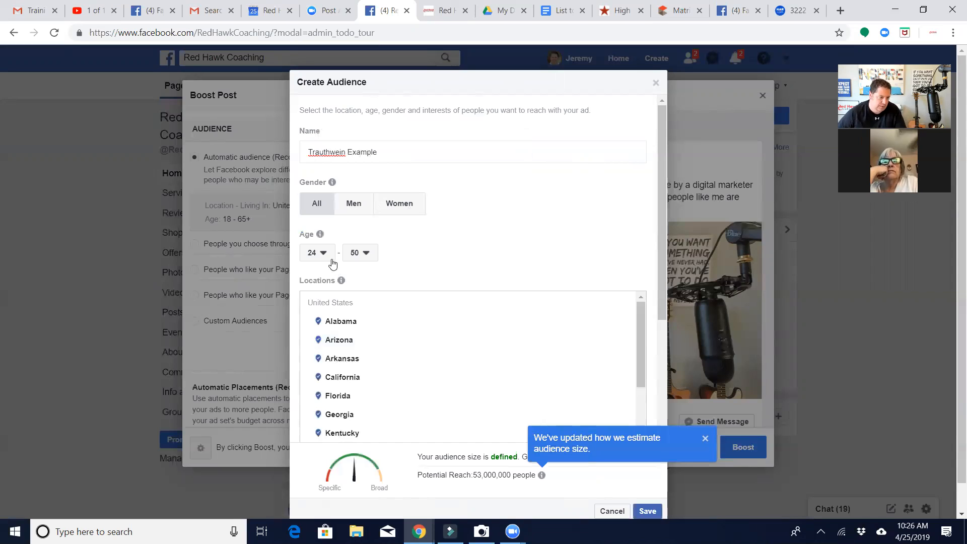
- Set the audience age range to 30 minimum and 55 maximum
click(316, 252)
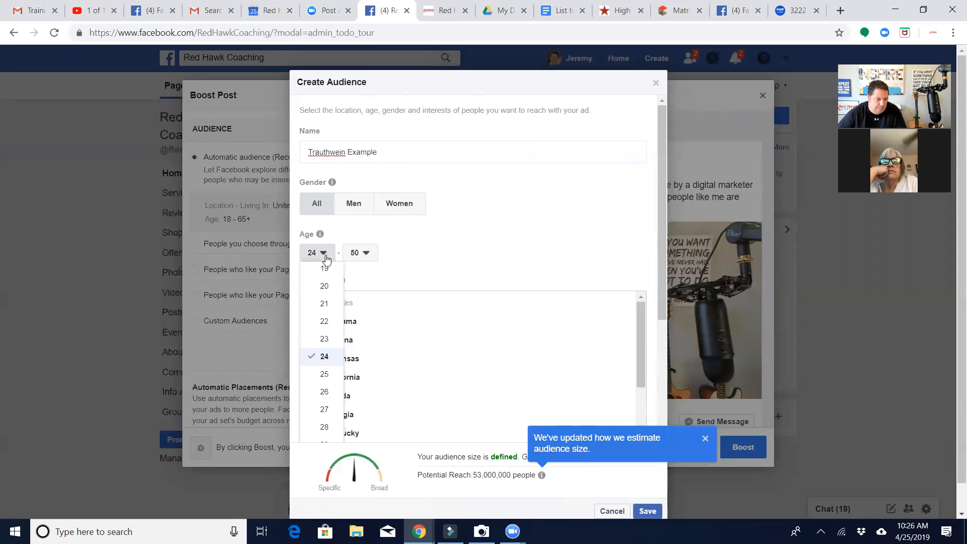
scroll(down, 3)
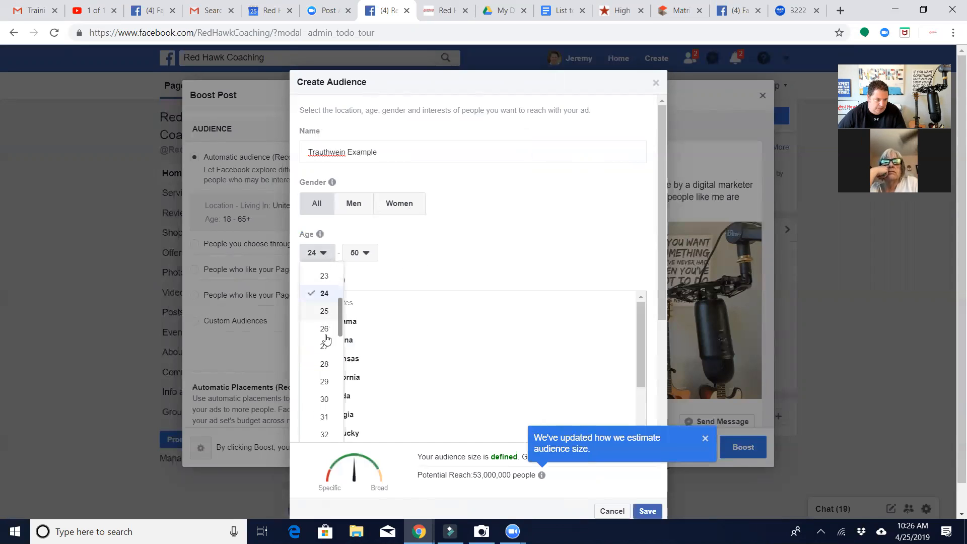
click(323, 399)
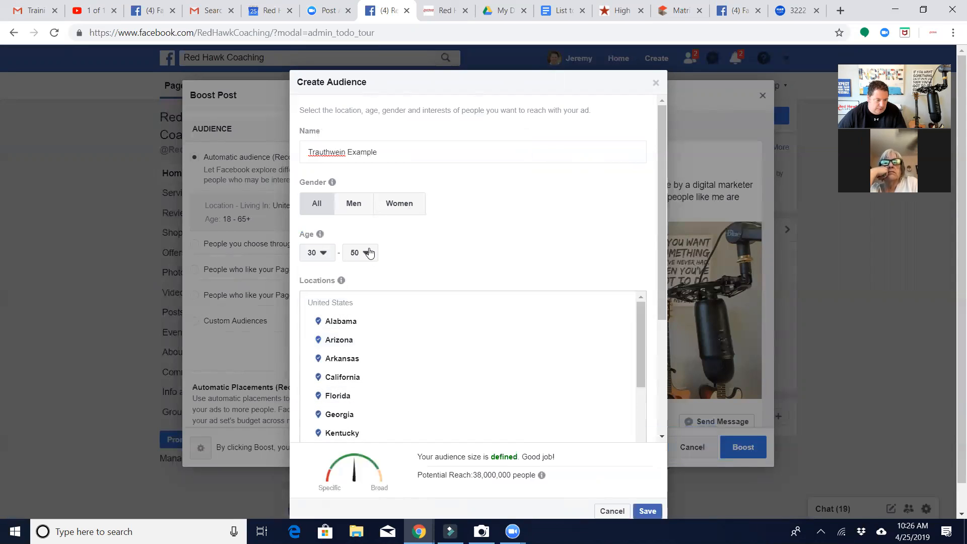
click(360, 251)
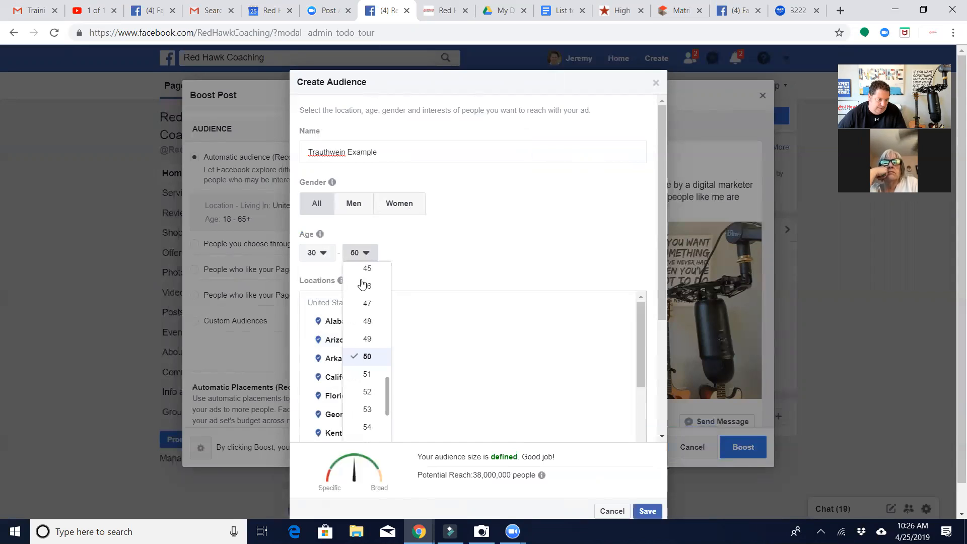
scroll(down, 3)
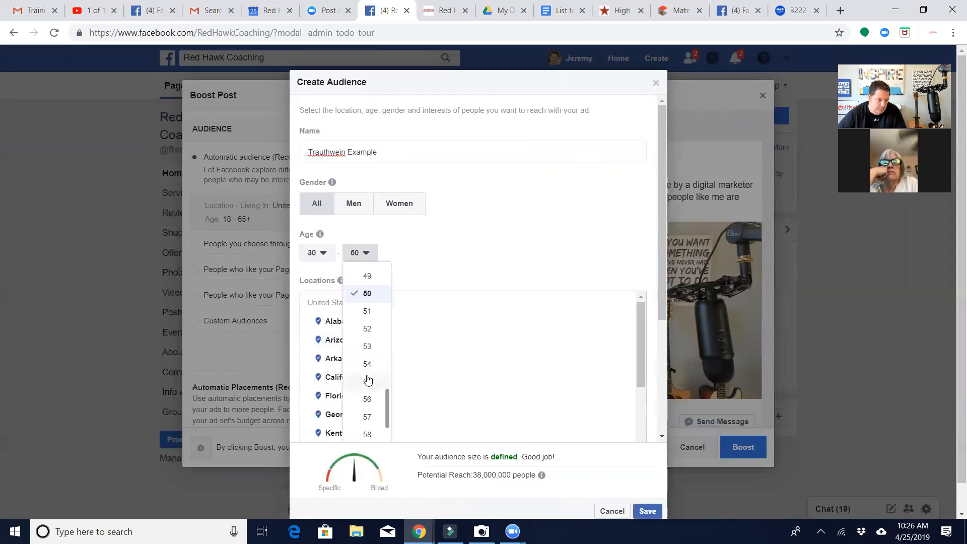
click(366, 381)
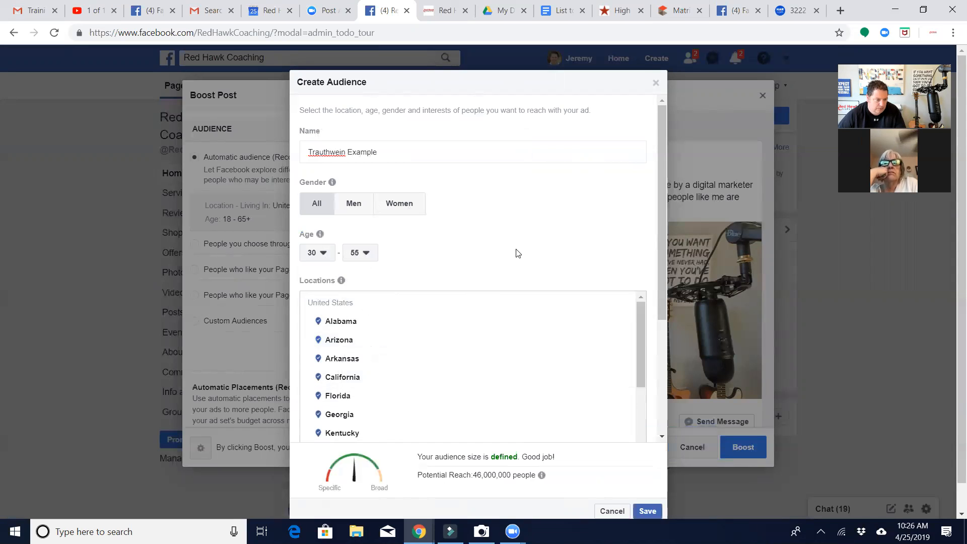
- Review Locations and Detailed Targeting, entering 'real', then leave Create Audience for Boost Post
scroll(down, 3)
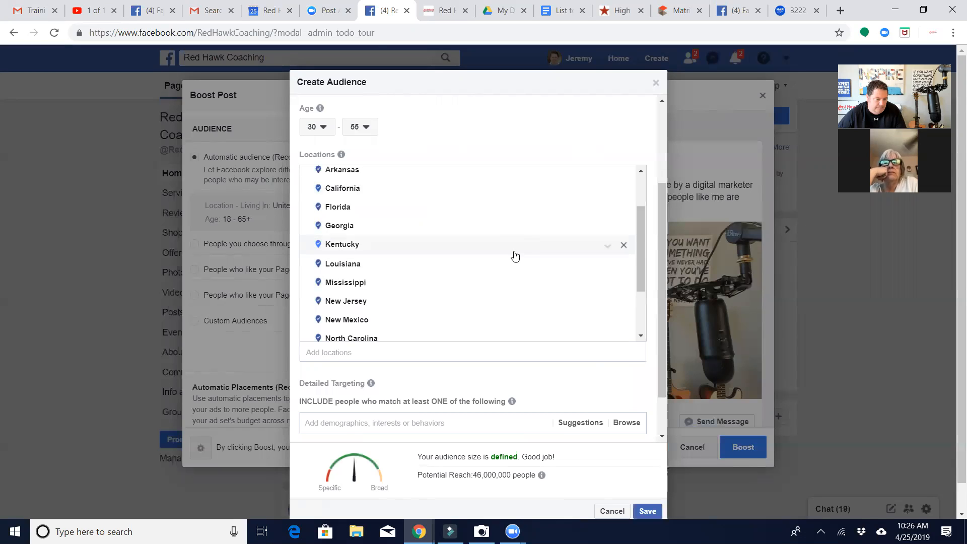
scroll(down, 3)
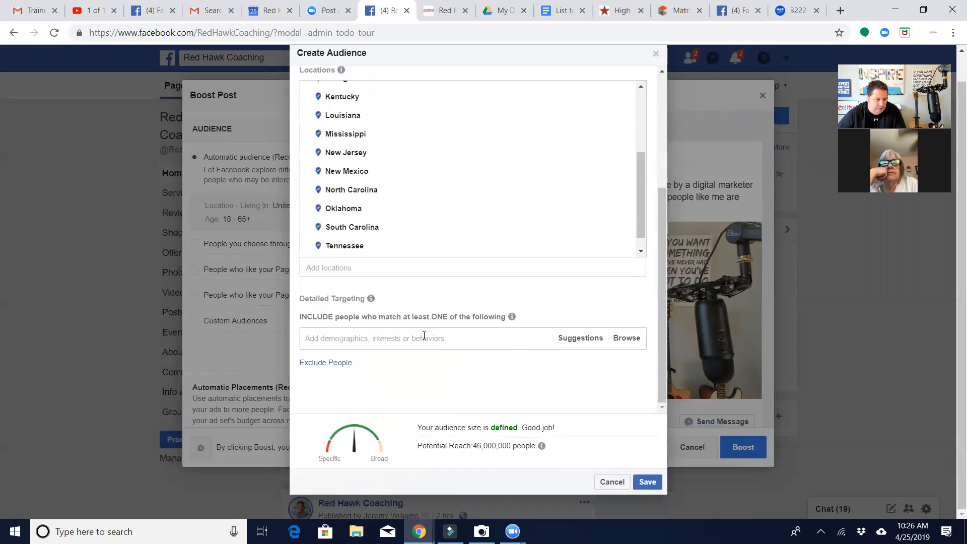
mouse_move(488, 282)
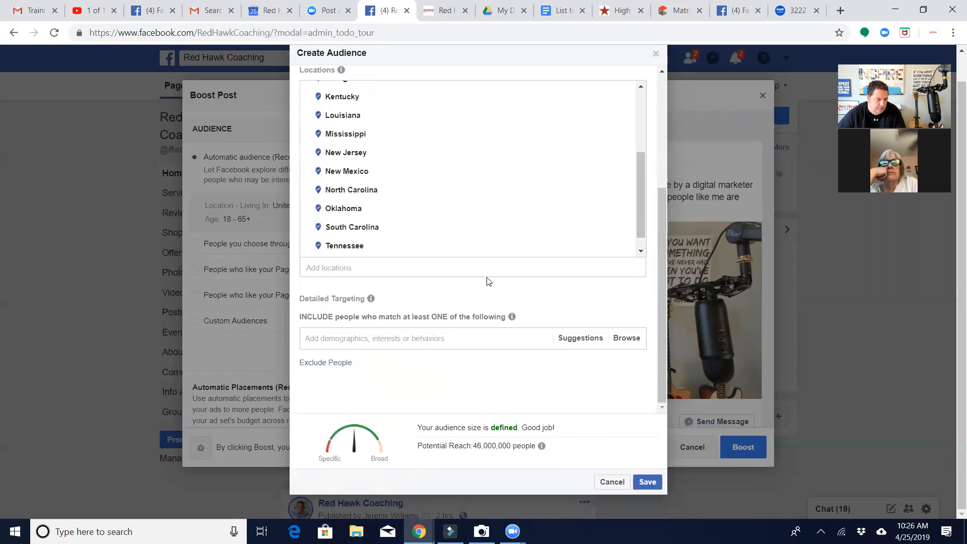
scroll(up, 3)
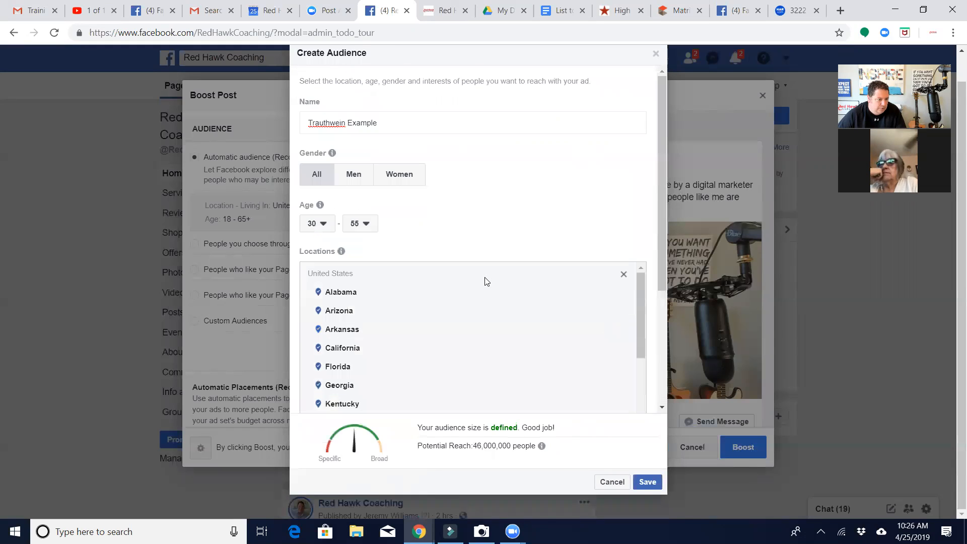
scroll(down, 3)
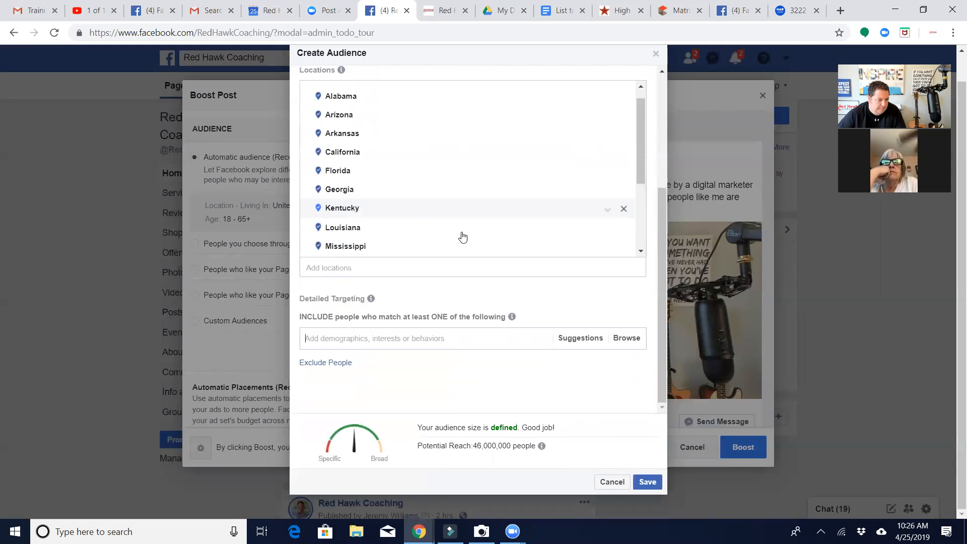
scroll(down, 3)
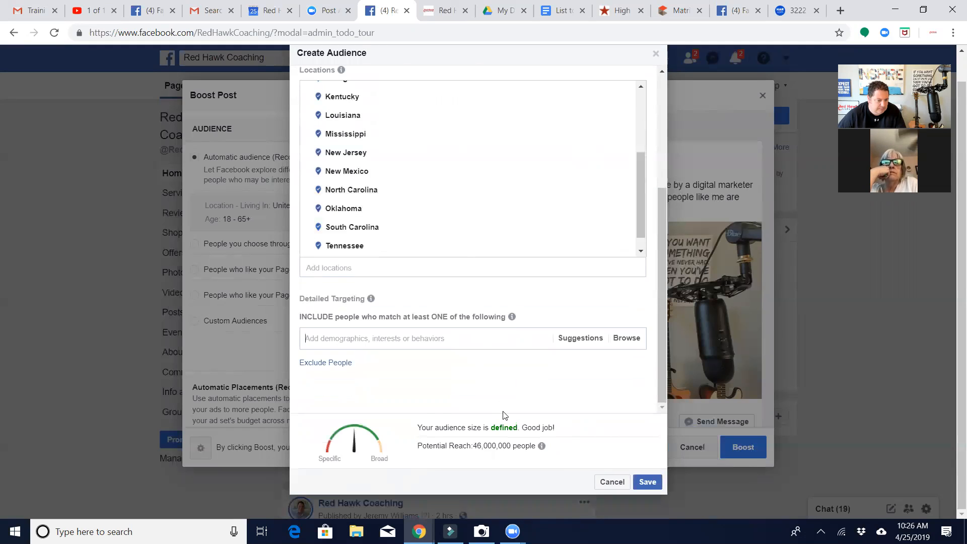
mouse_move(474, 386)
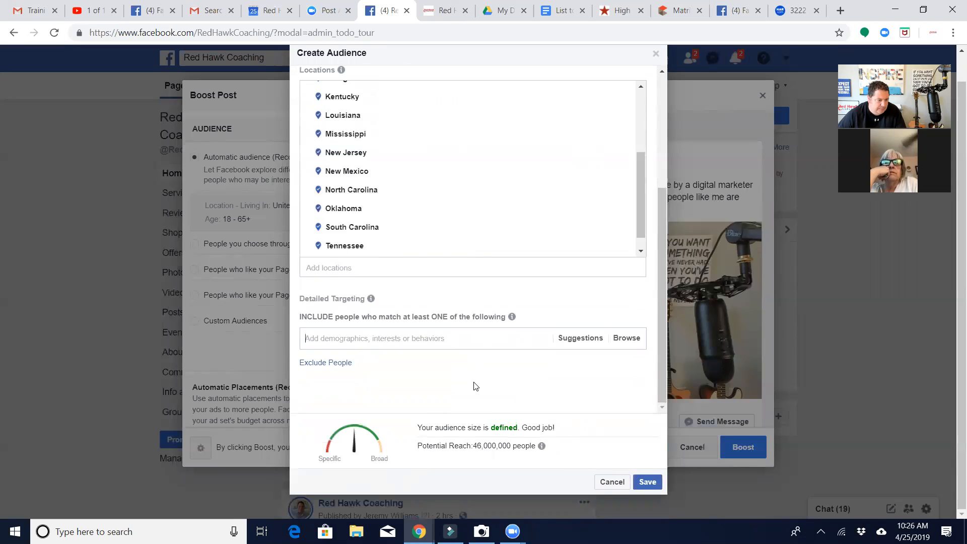
mouse_move(447, 368)
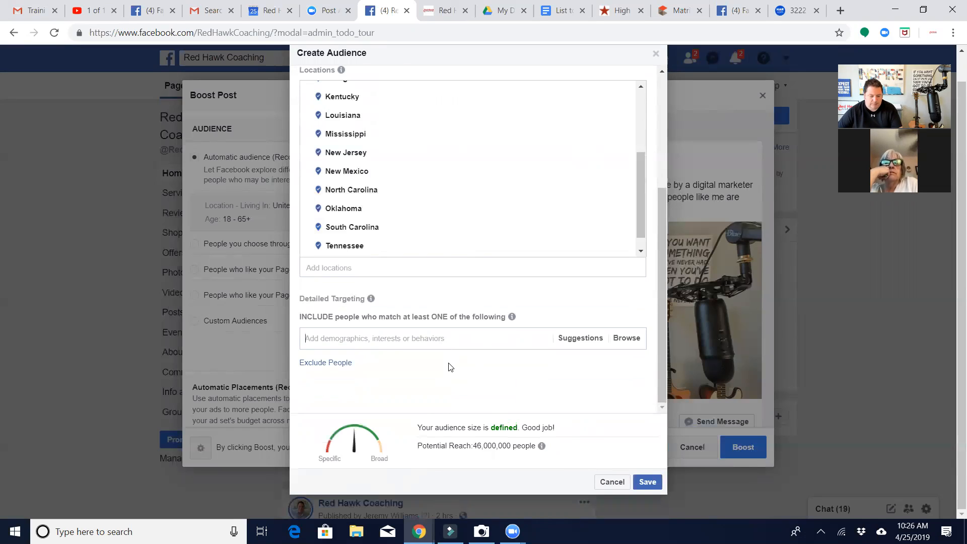
text(real)
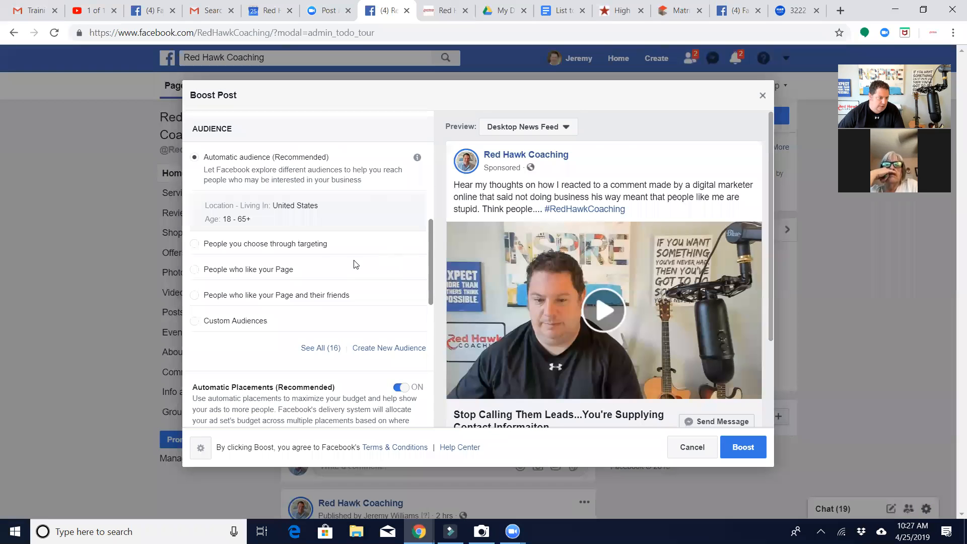
mouse_move(193, 273)
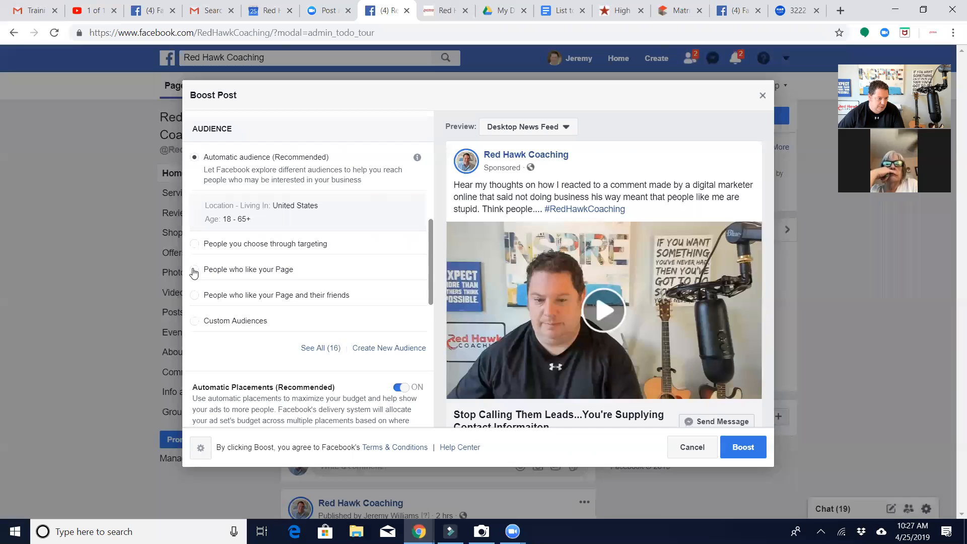
- Target people who like the Page and their friends, keeping the listed US state locations
click(195, 269)
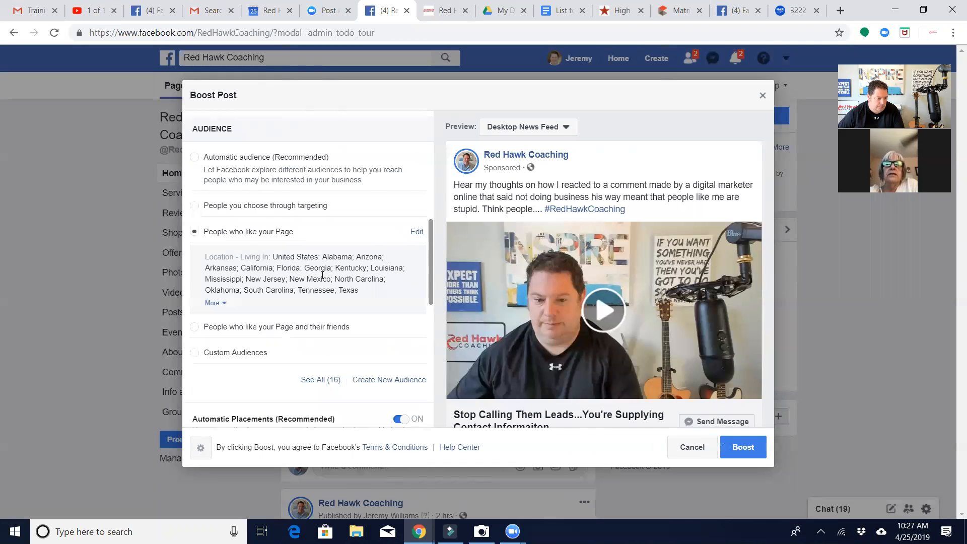
mouse_move(417, 232)
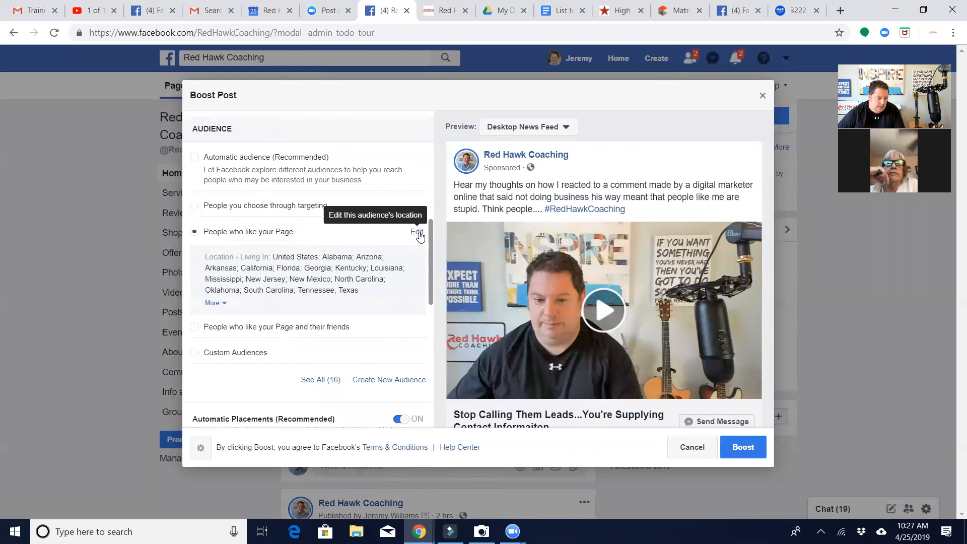
click(416, 235)
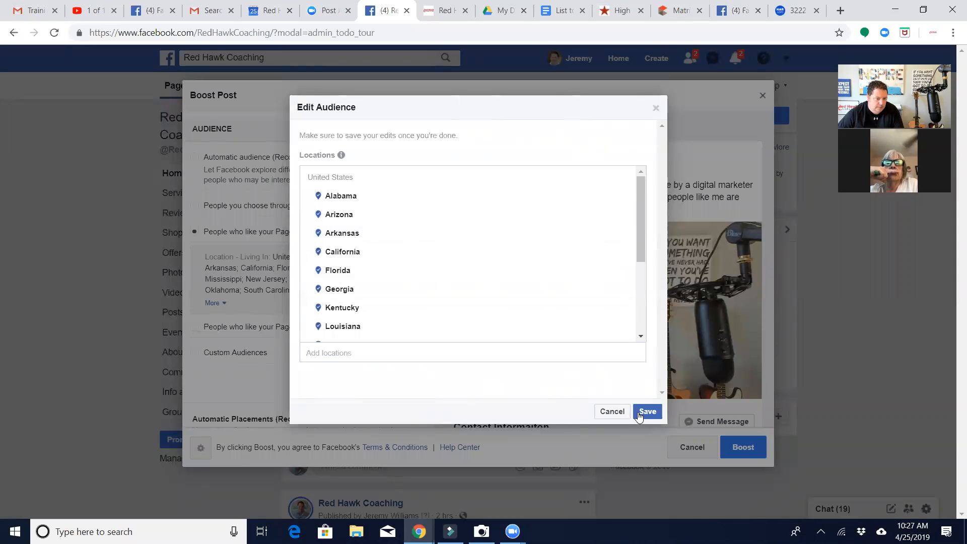
click(647, 411)
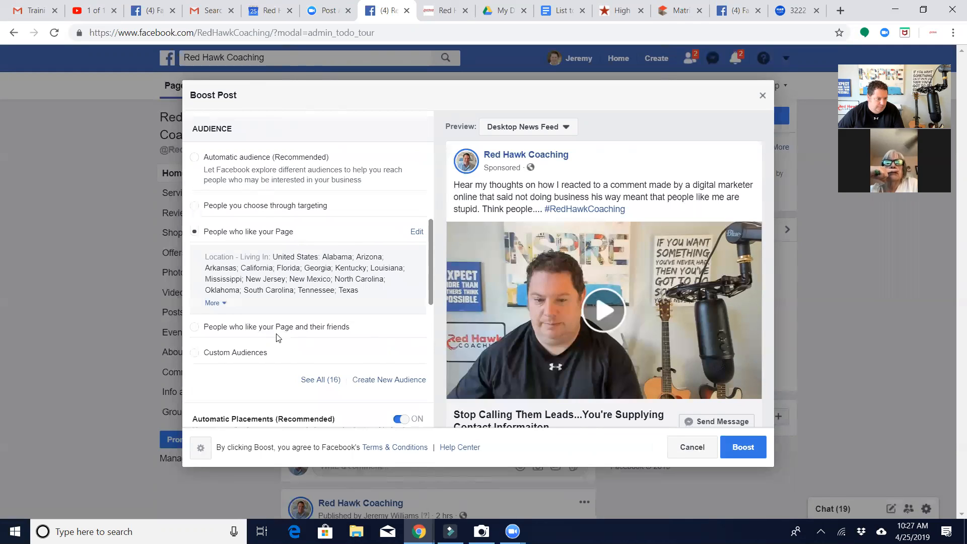
mouse_move(199, 333)
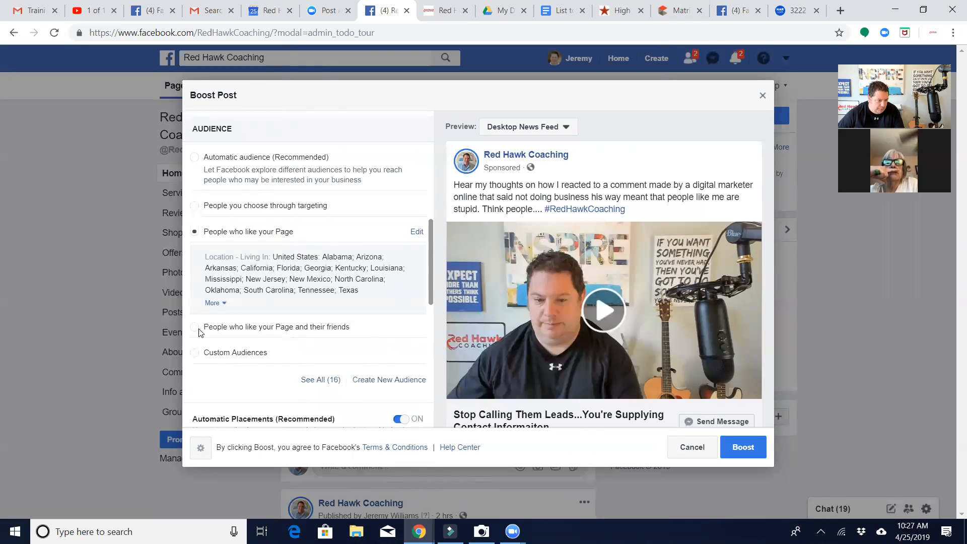
click(195, 327)
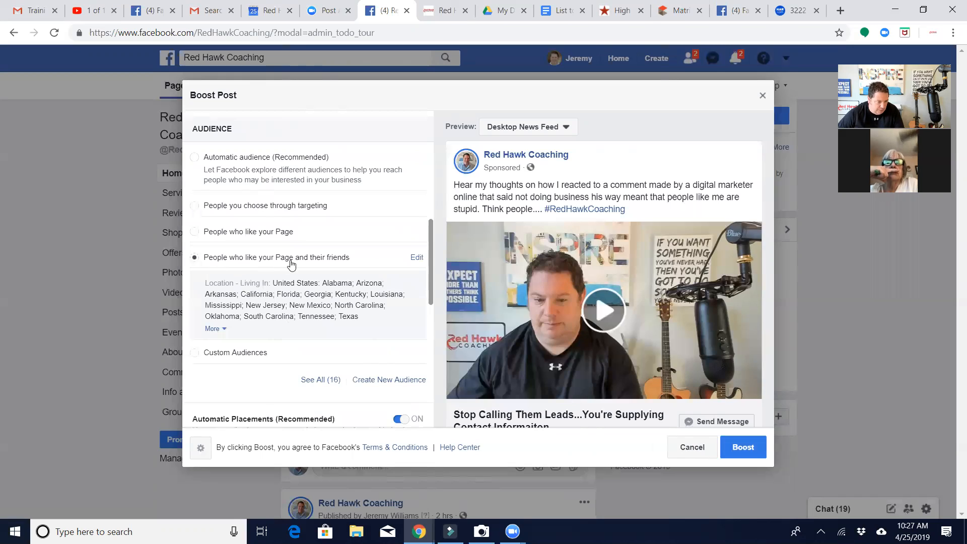
mouse_move(398, 304)
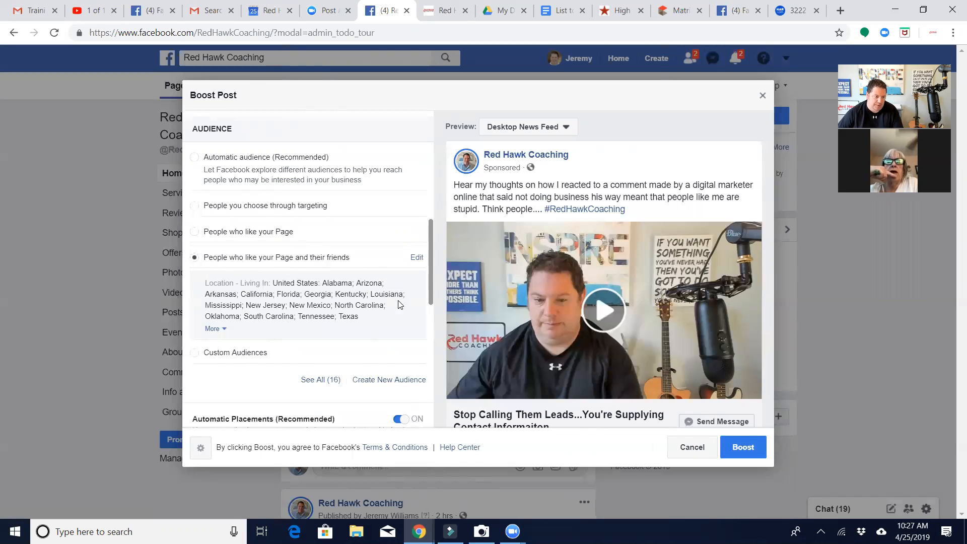
- Run the boost for 7 days on the $20 total budget and review tracking and payment
scroll(down, 3)
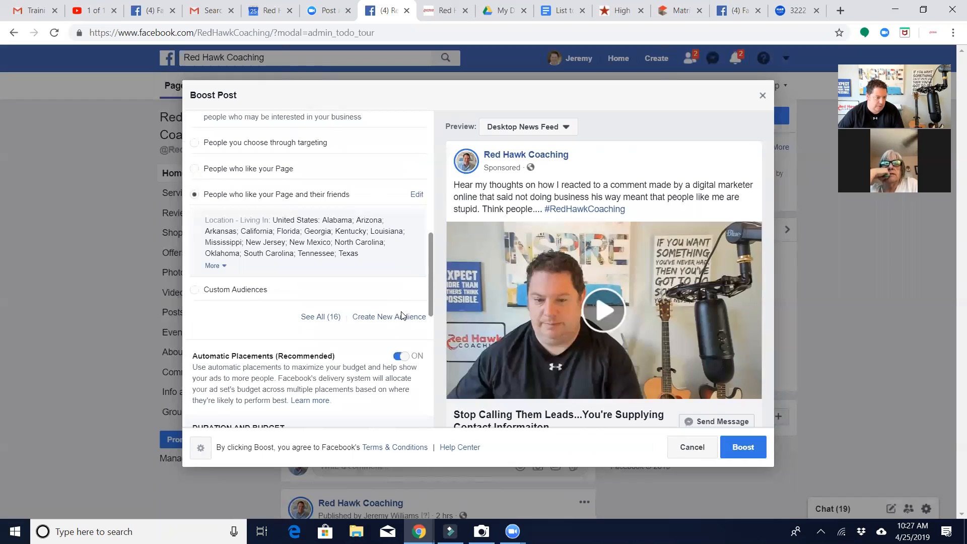
scroll(down, 3)
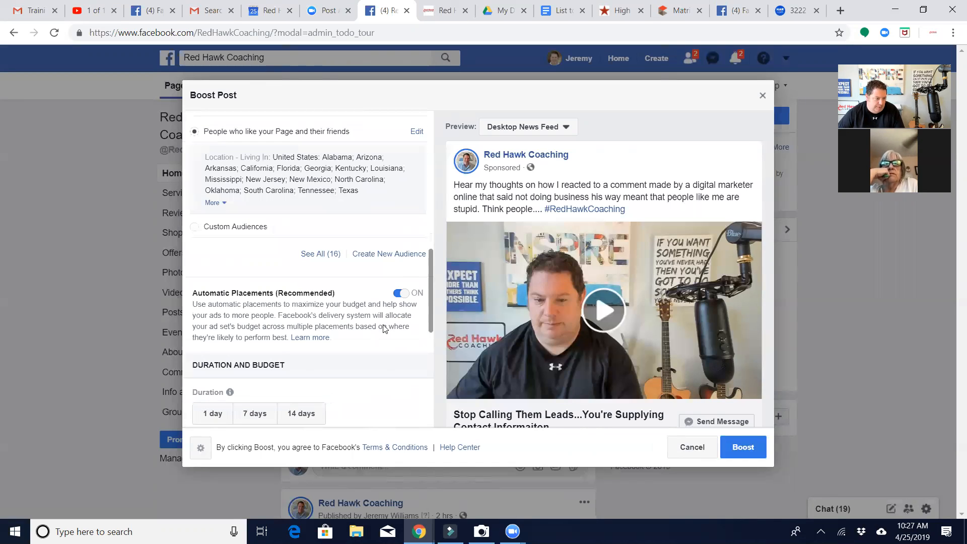
scroll(down, 3)
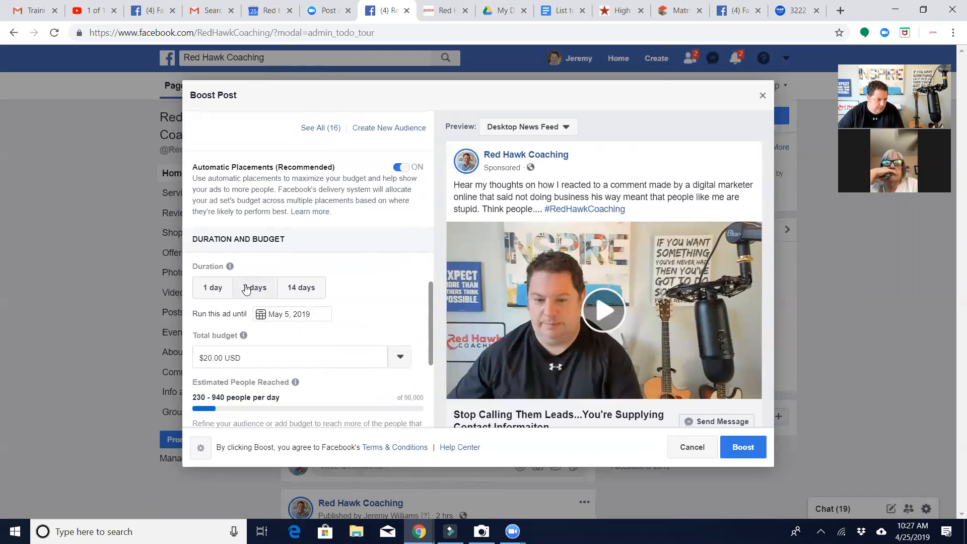
click(254, 287)
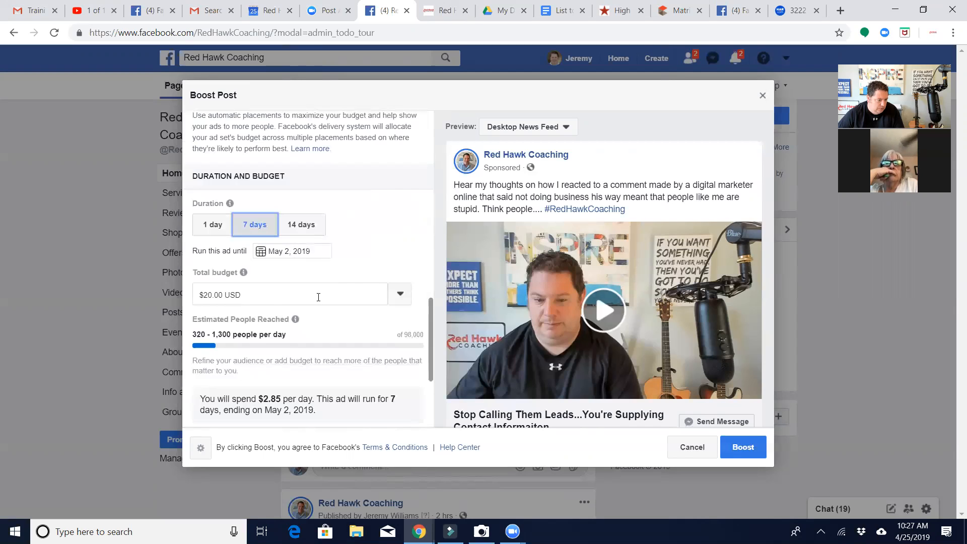
scroll(down, 3)
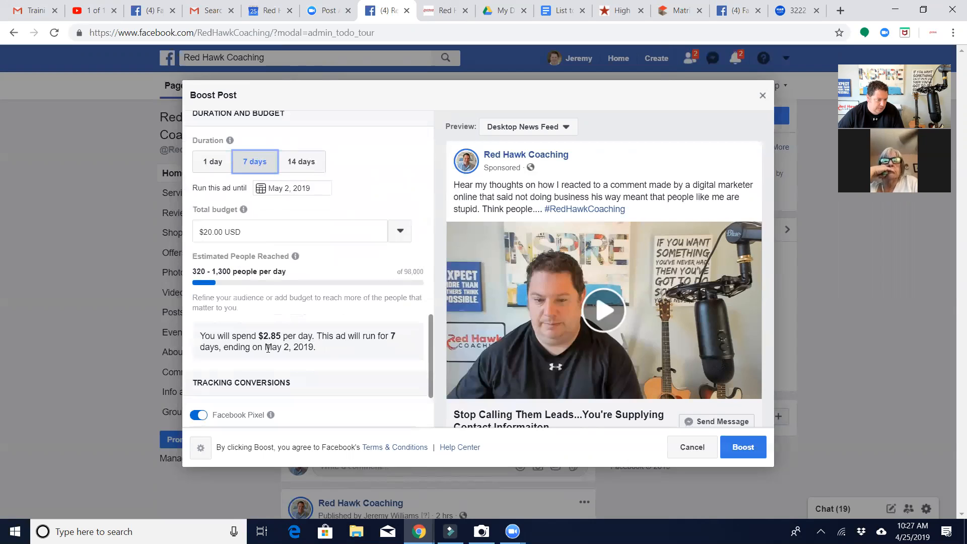
scroll(down, 3)
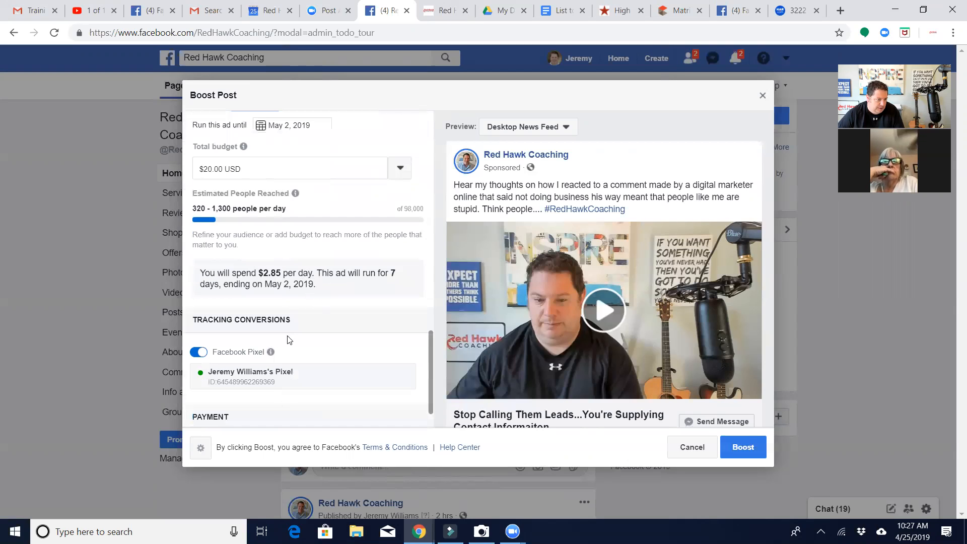
scroll(down, 3)
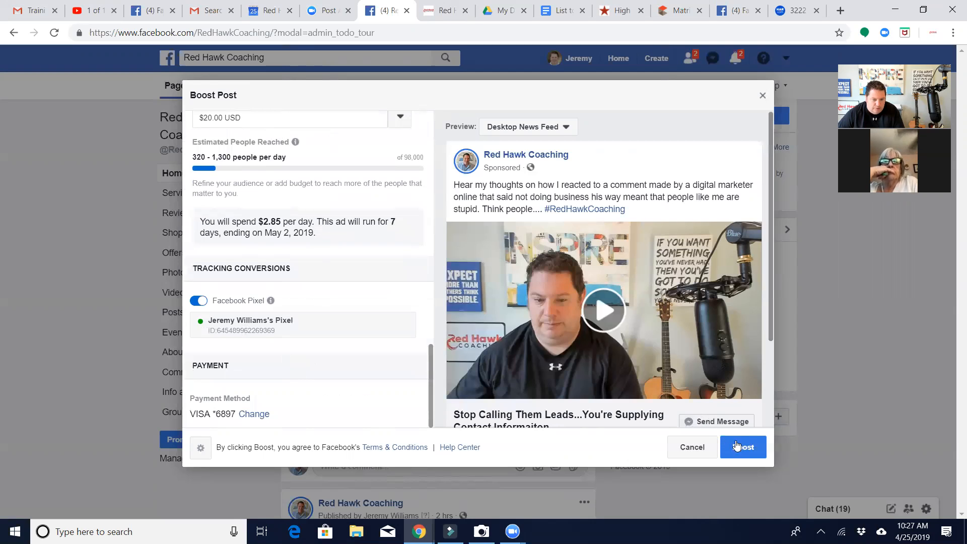
- Submit the post boost and wait for the results view
click(743, 448)
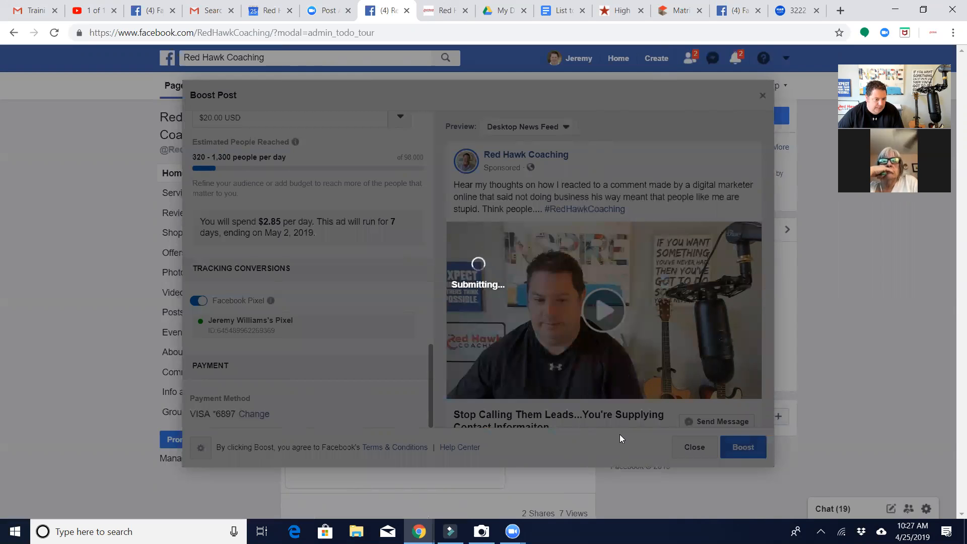
mouse_move(625, 436)
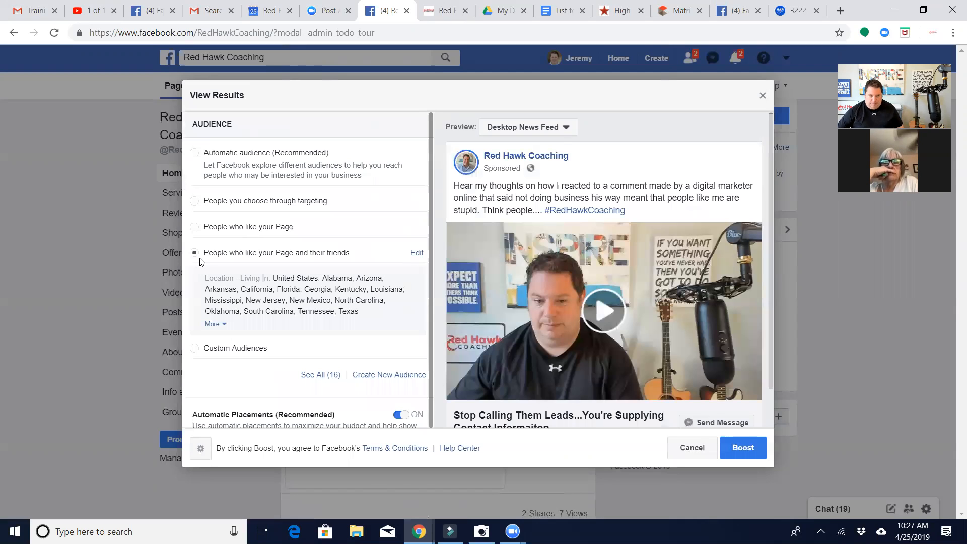
mouse_move(272, 265)
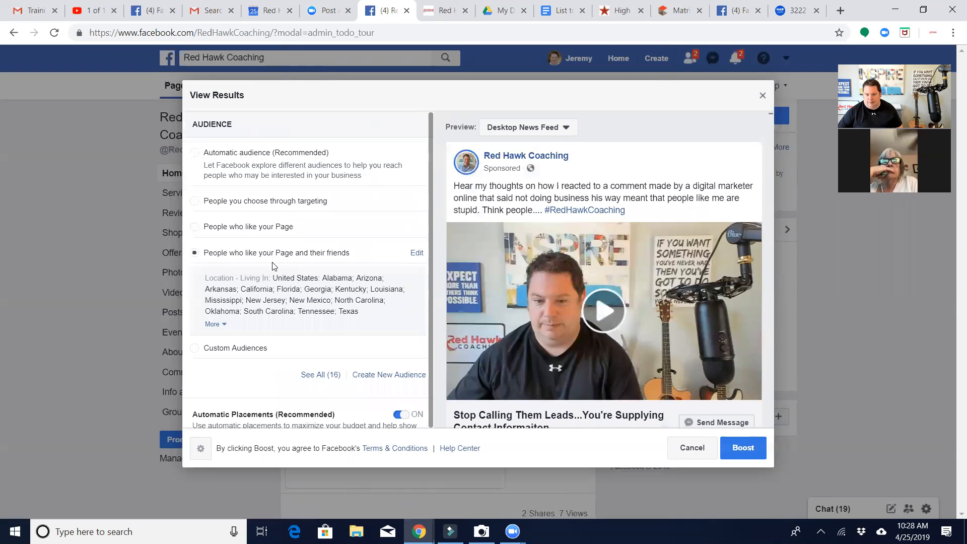
mouse_move(275, 262)
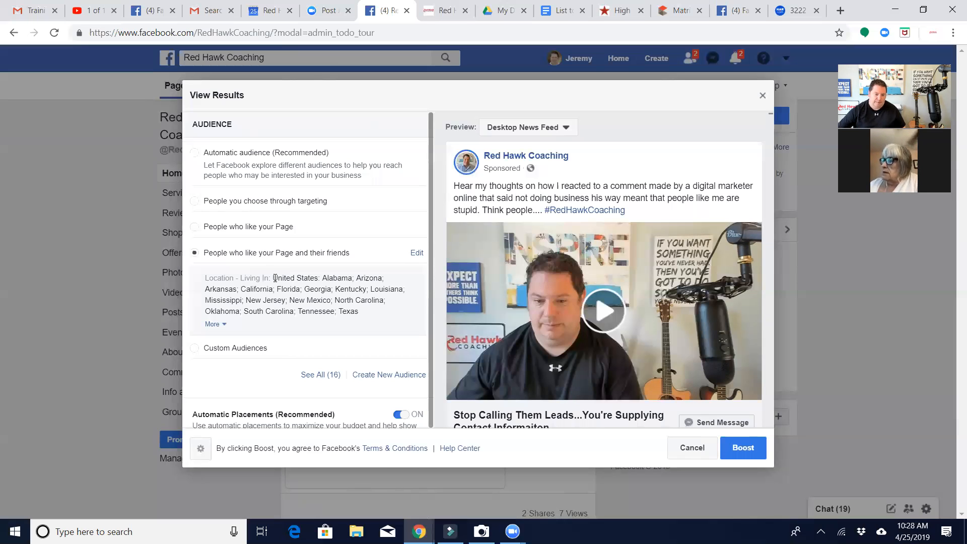
mouse_move(484, 436)
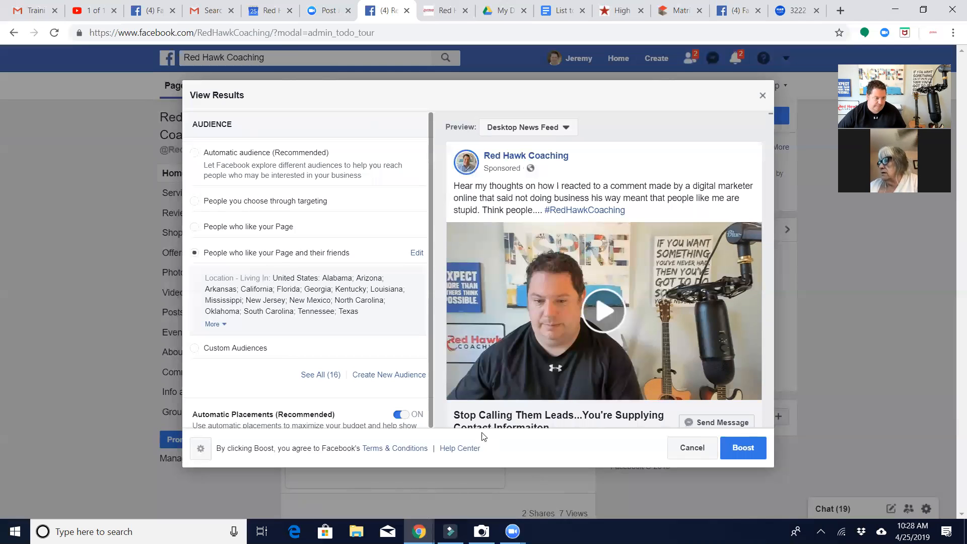
mouse_move(392, 323)
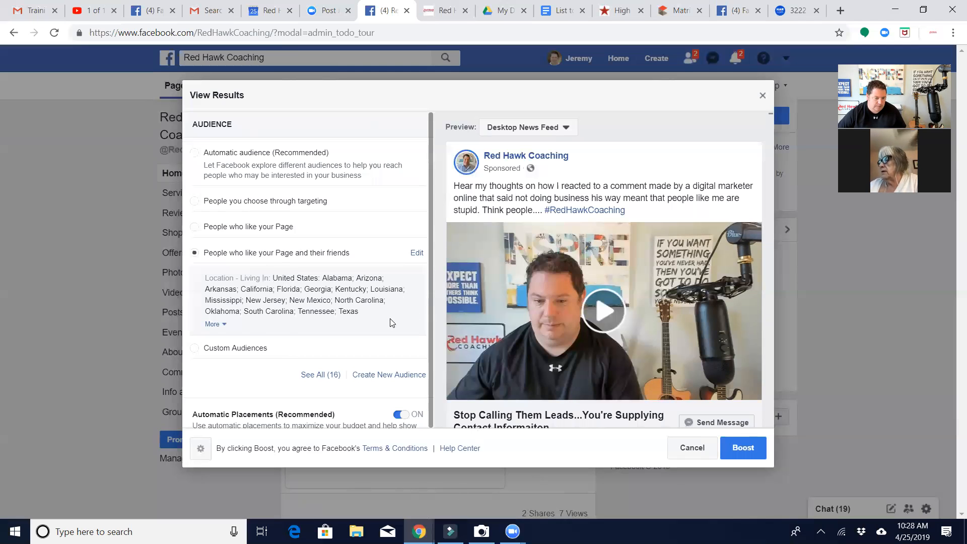
- Resubmit the boost and dismiss the 'This Post Wasn't Boosted' error notice
scroll(down, 3)
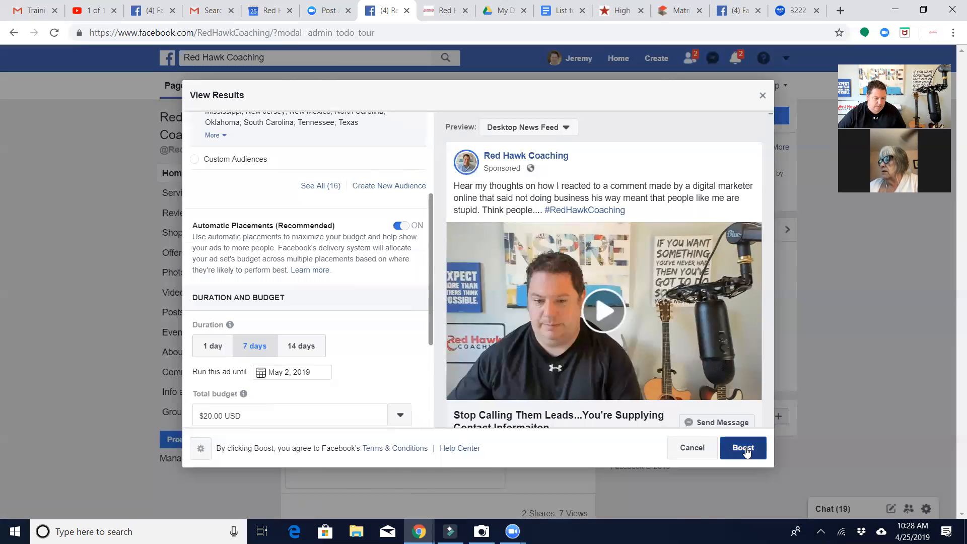
mouse_move(766, 459)
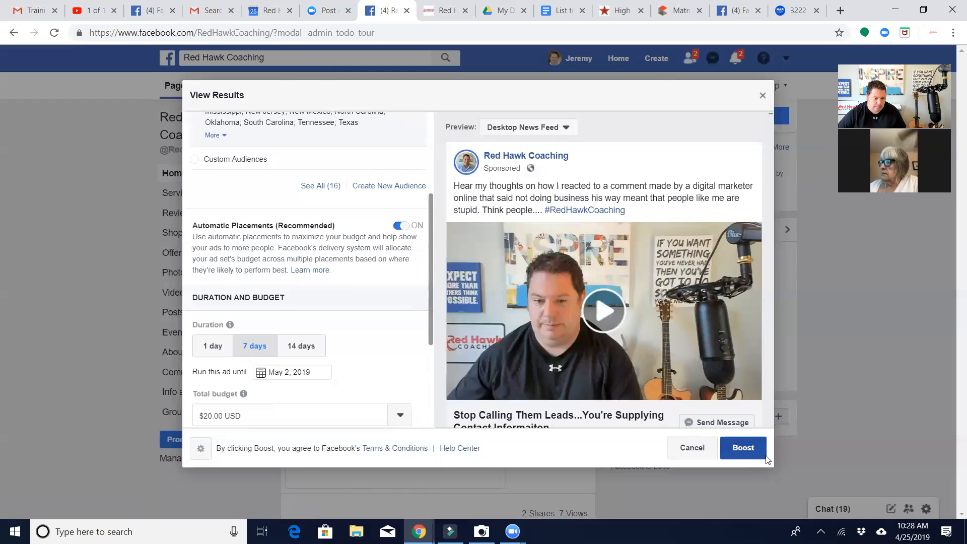
click(743, 447)
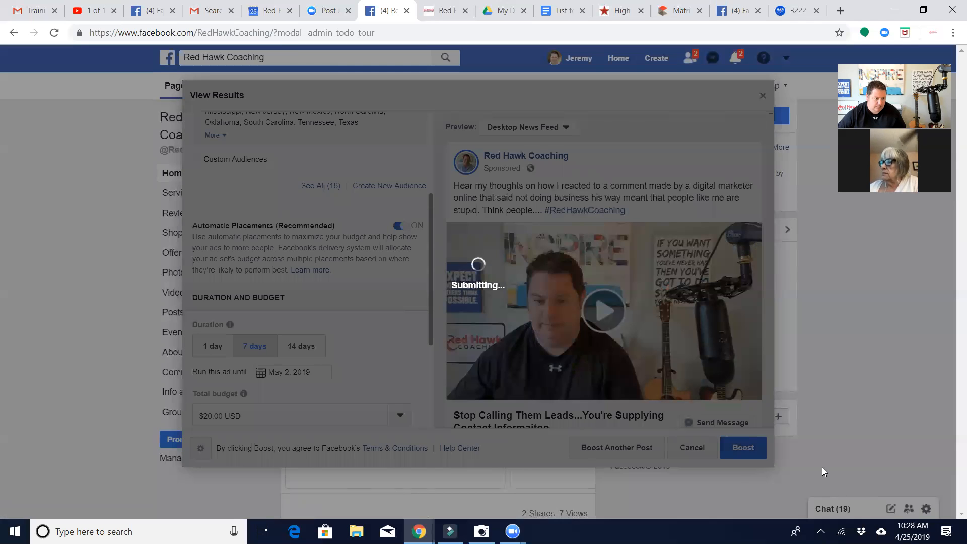
mouse_move(825, 465)
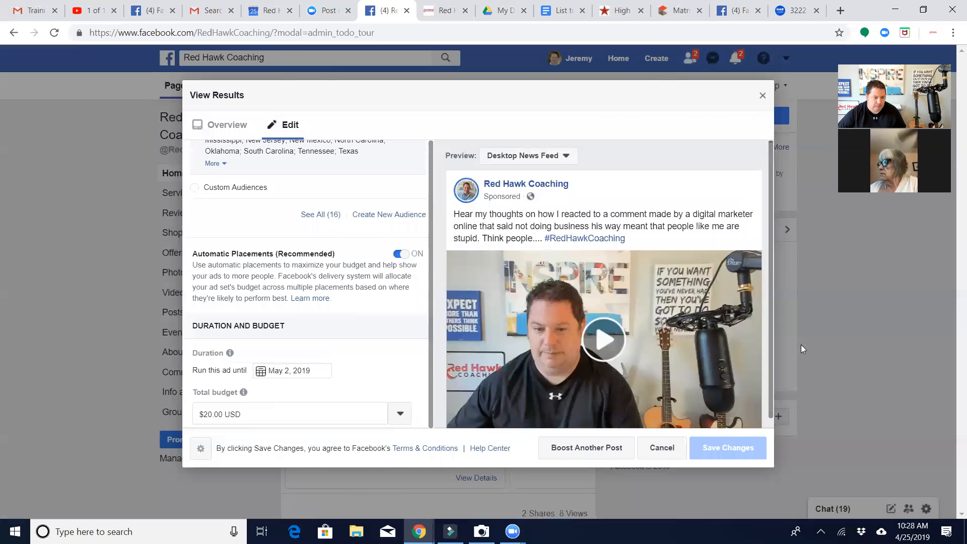
click(727, 447)
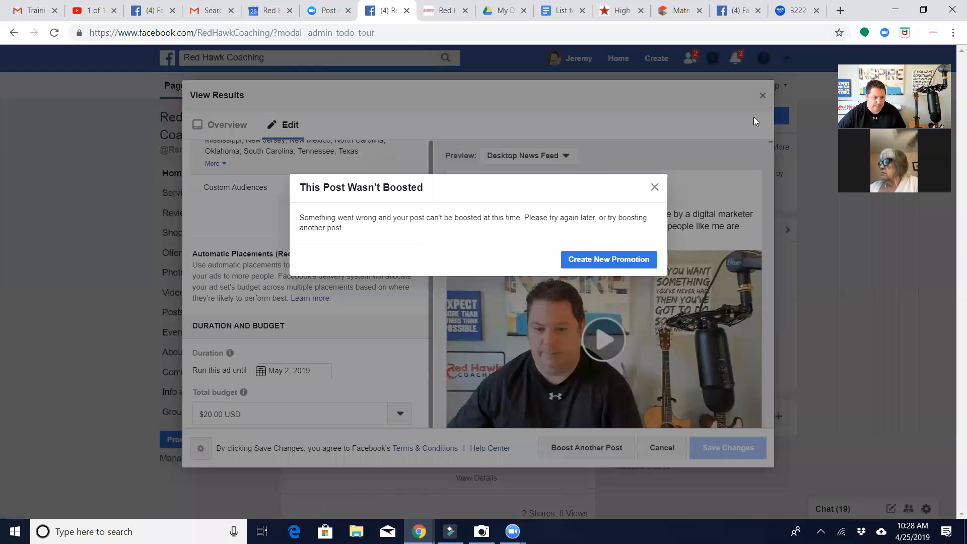
mouse_move(578, 247)
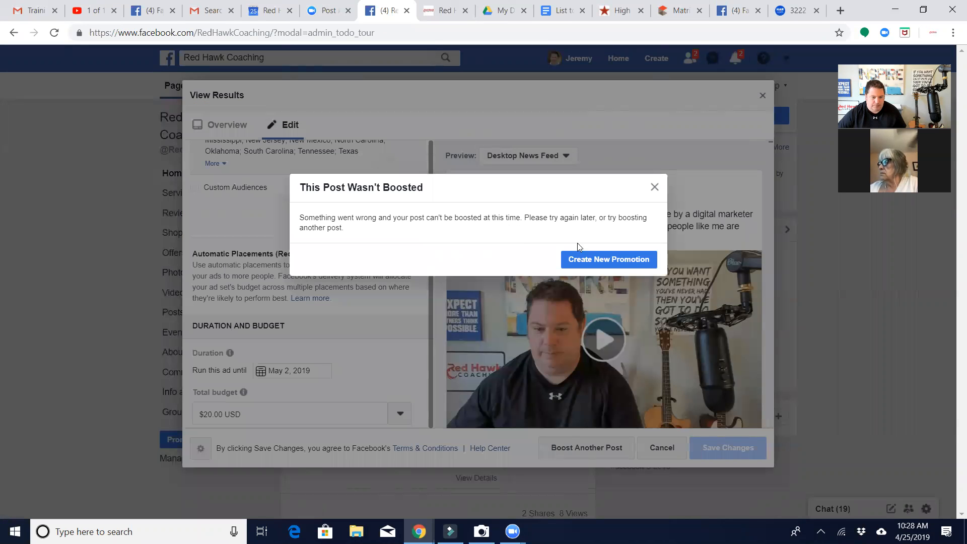
click(655, 188)
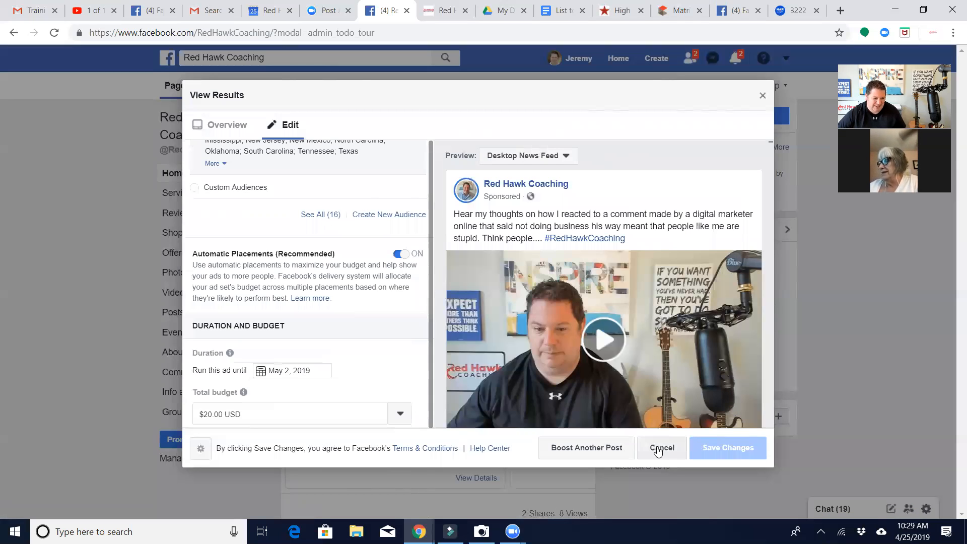
- Cancel the results view and reopen Boost Post for the Red Hawk Coaching video
click(661, 447)
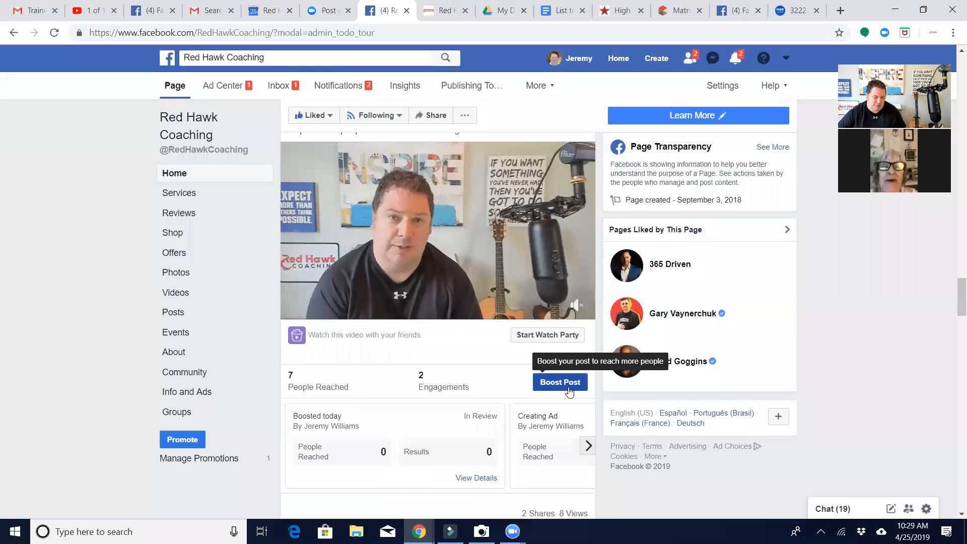
click(559, 383)
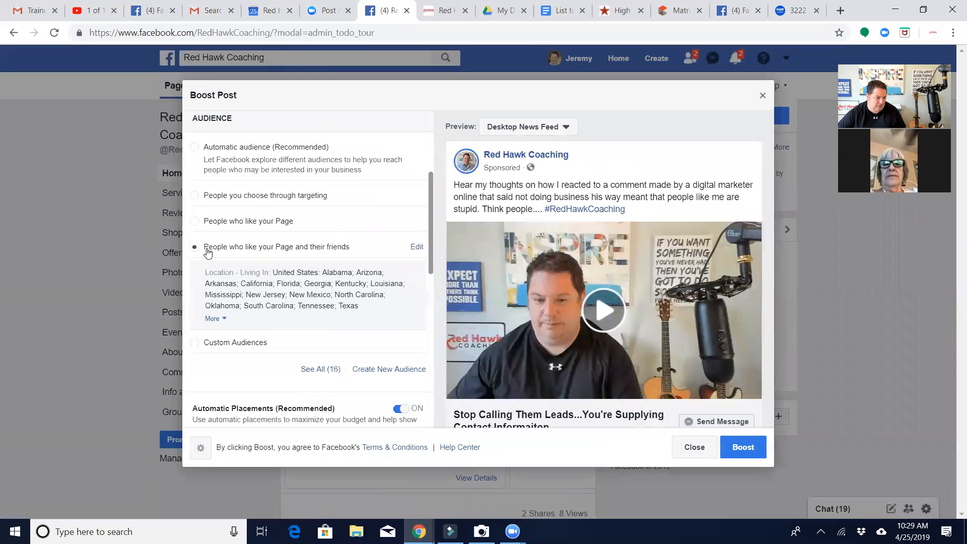
scroll(down, 3)
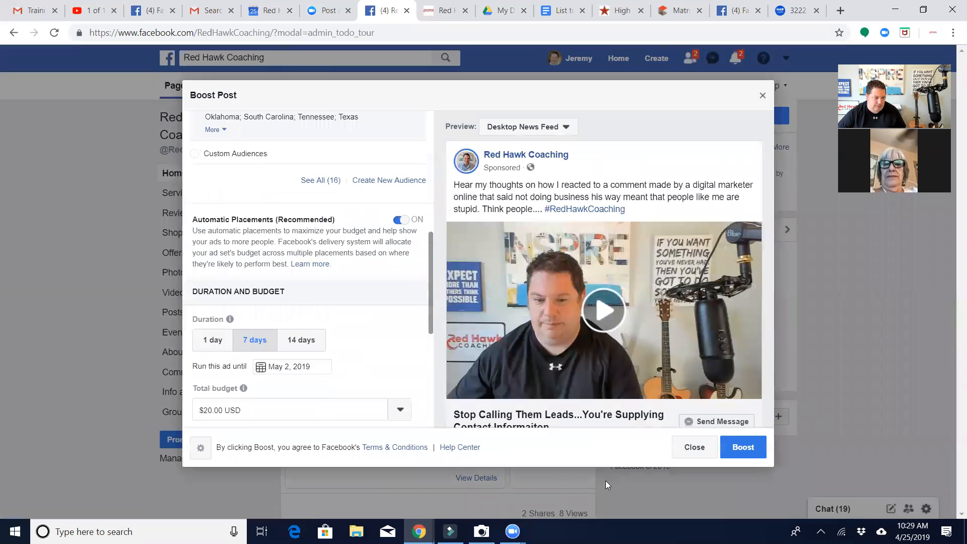
scroll(down, 3)
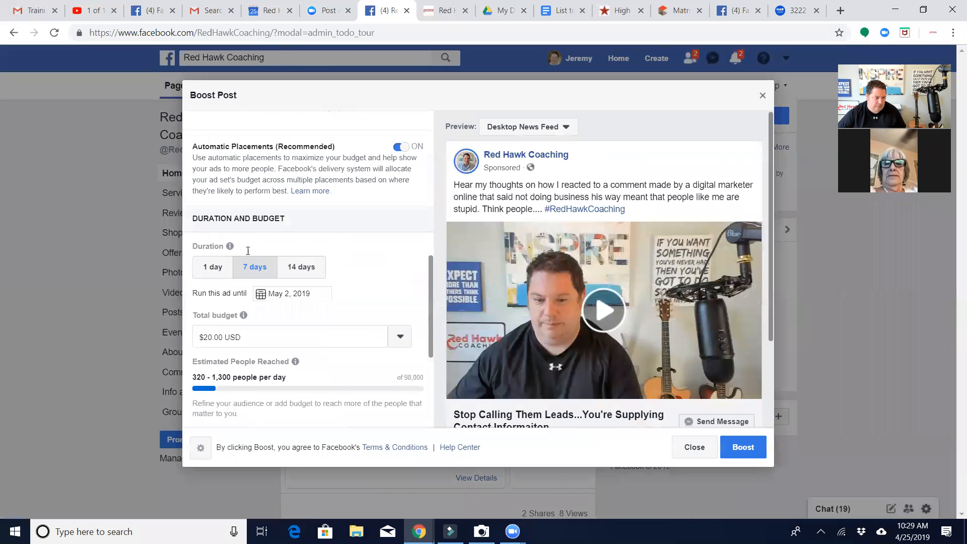
scroll(down, 3)
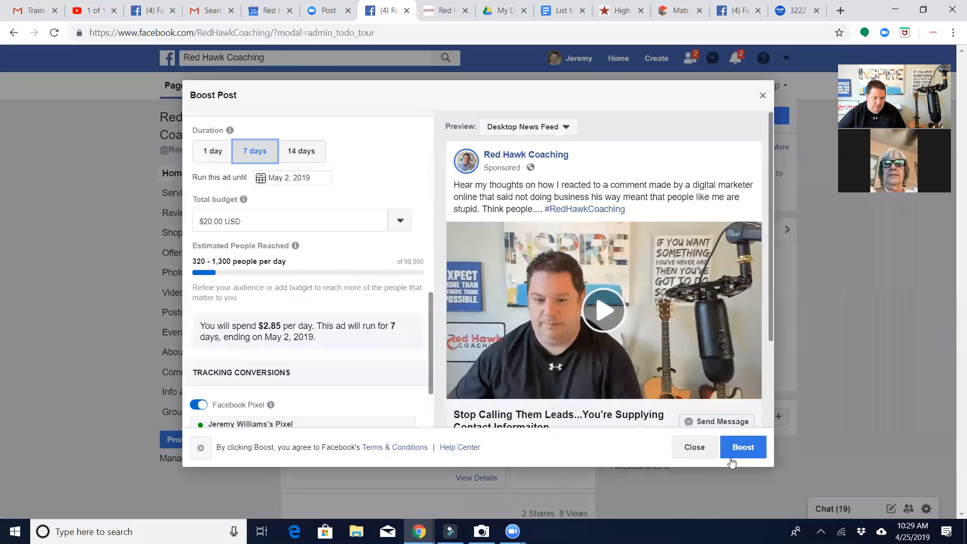
- Submit the boost again, returning to the results view with the Page-likers-and-friends audience
click(743, 447)
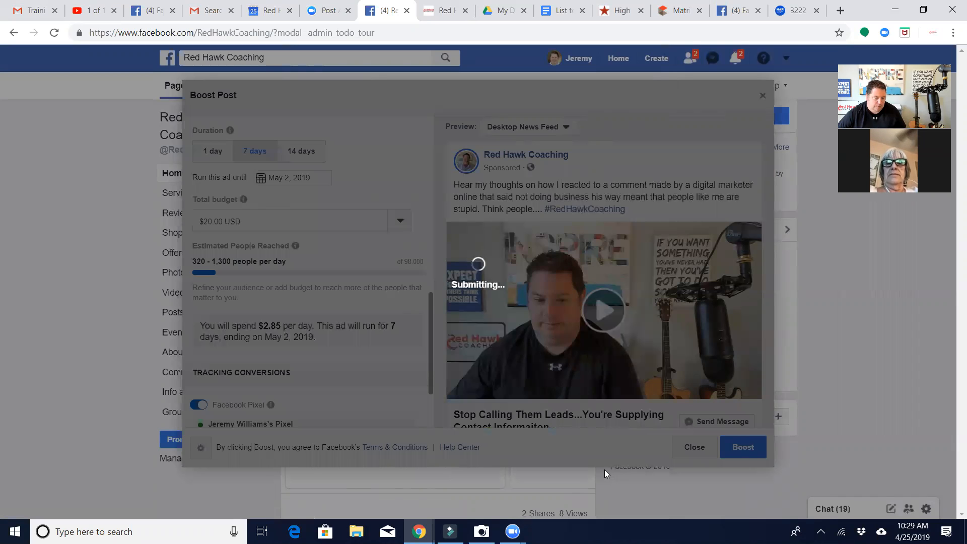
click(742, 447)
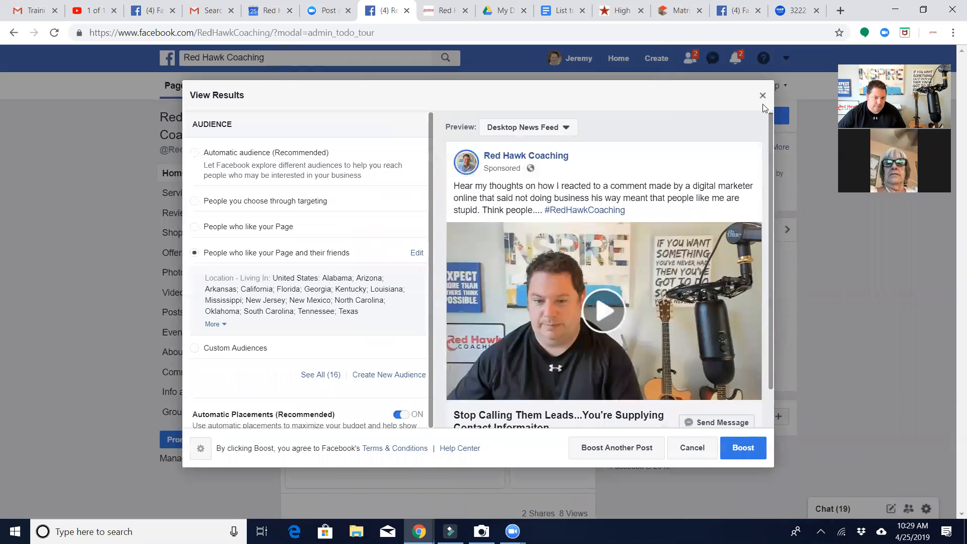
- Close the boost results and scroll down the Red Hawk Coaching page feed
click(762, 95)
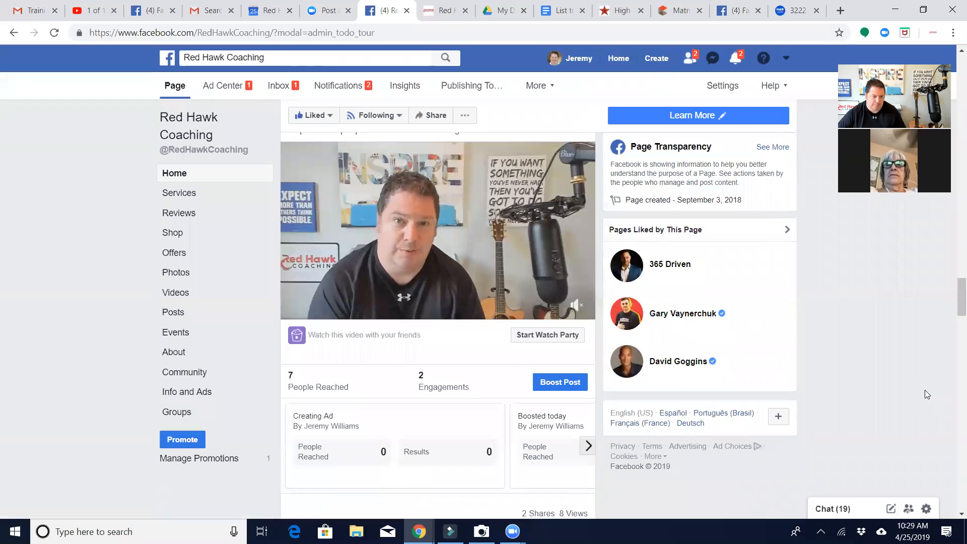
scroll(down, 3)
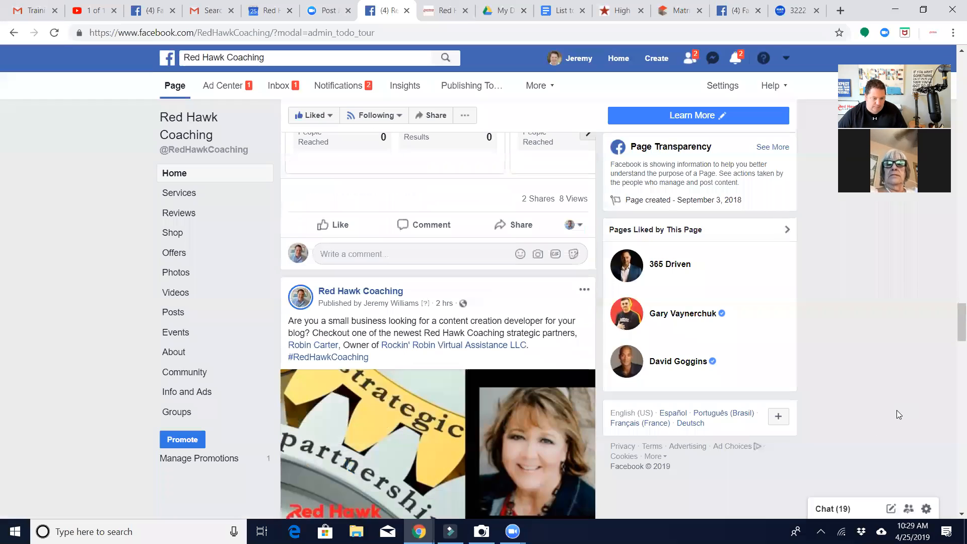
mouse_move(882, 420)
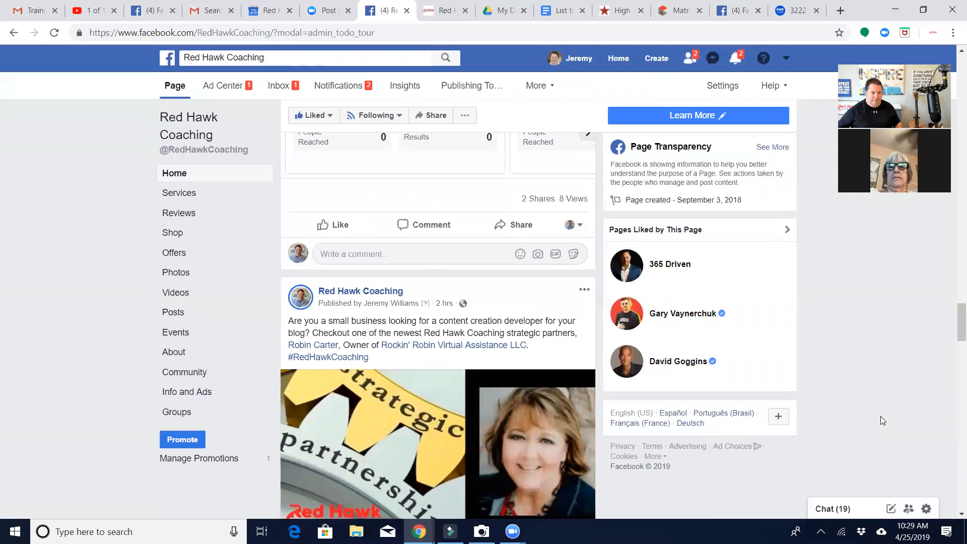
mouse_move(815, 411)
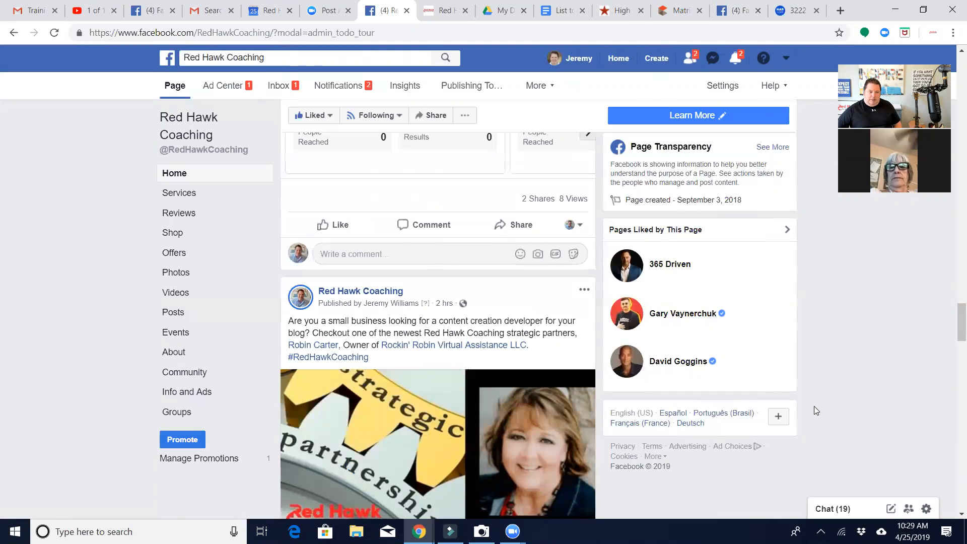